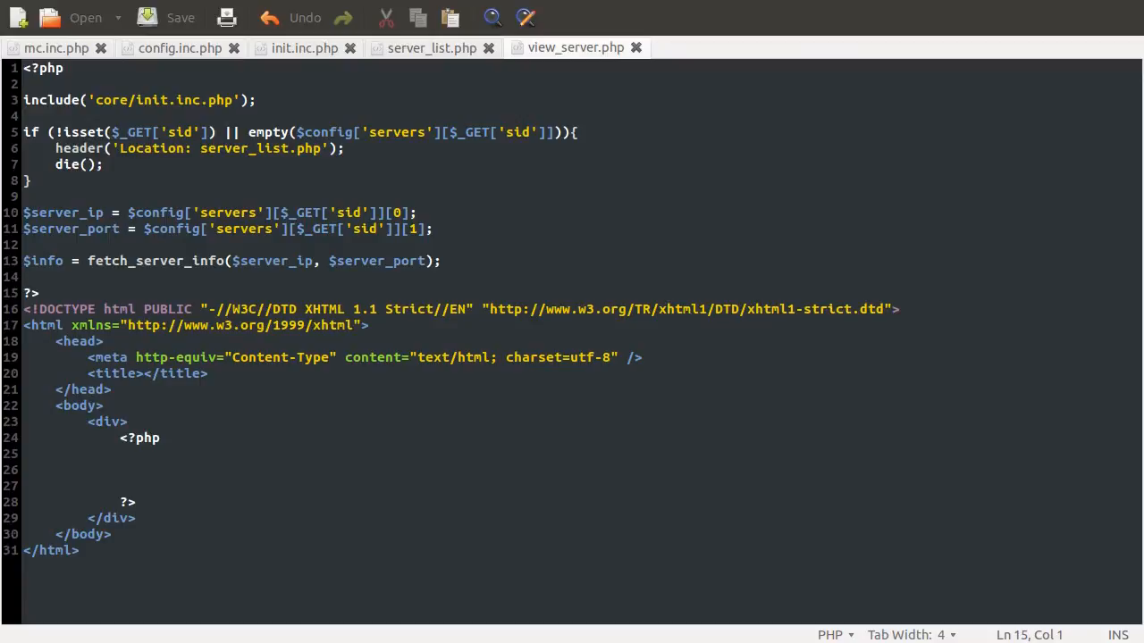
Insert a var_dump($info); debug line on line 15, below the fetch_server_info call
left_click(866, 194)
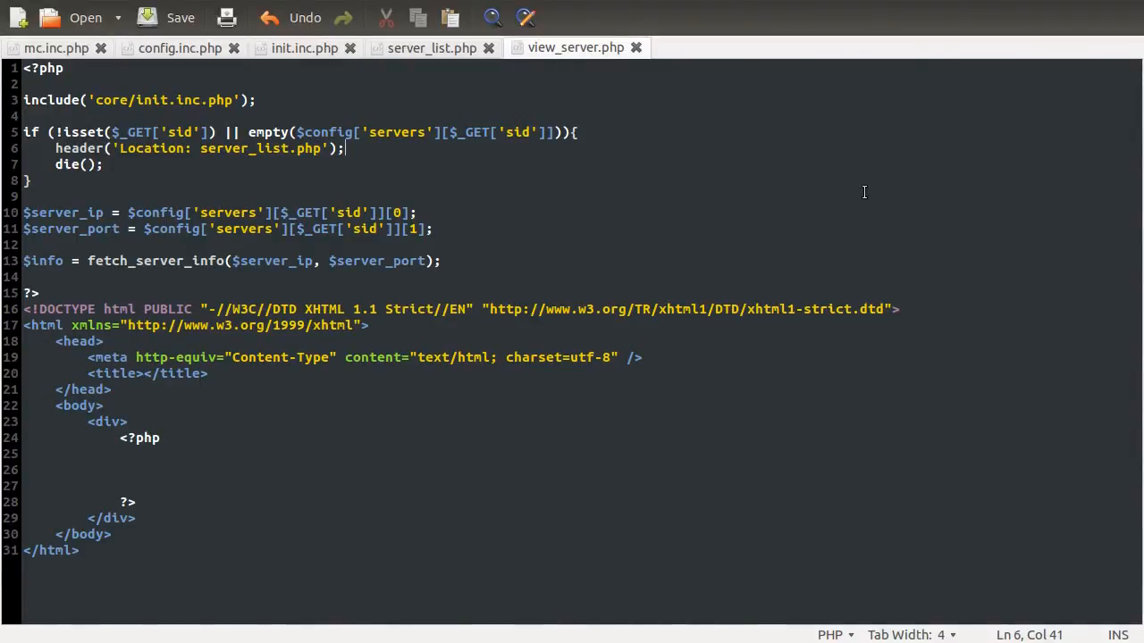
mouse_move(578, 116)
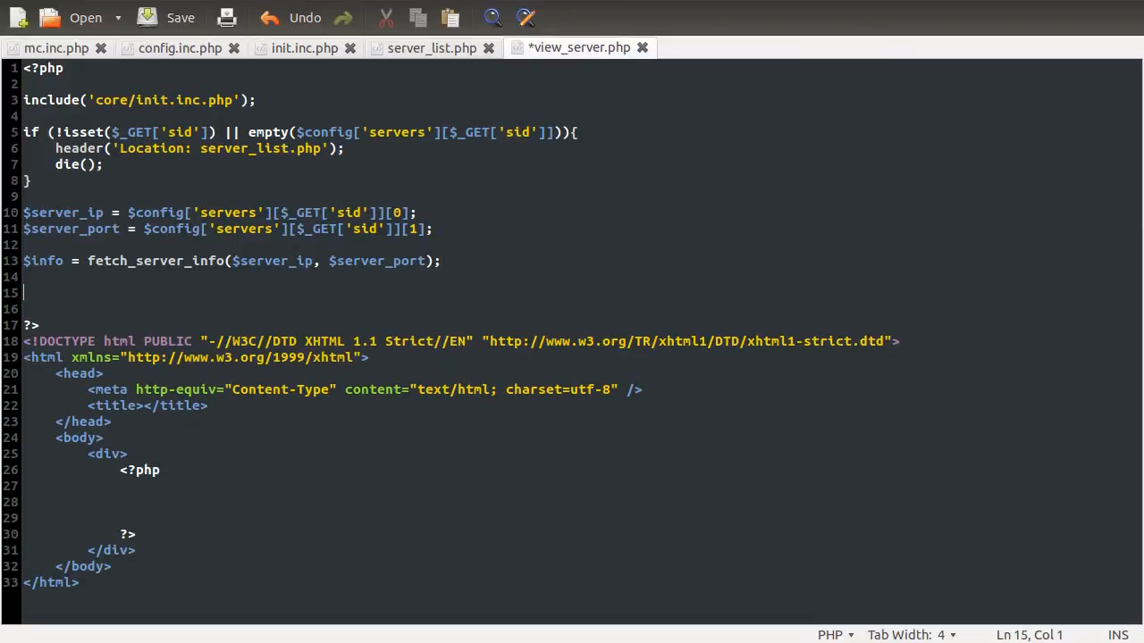
type("var_dump(")
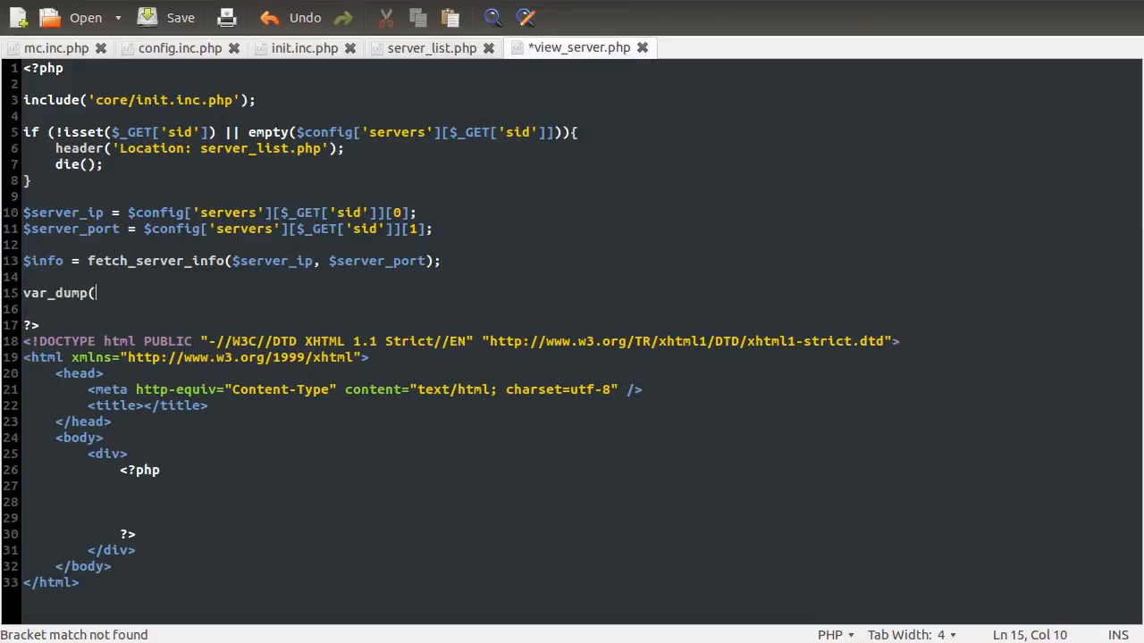
type("$info);")
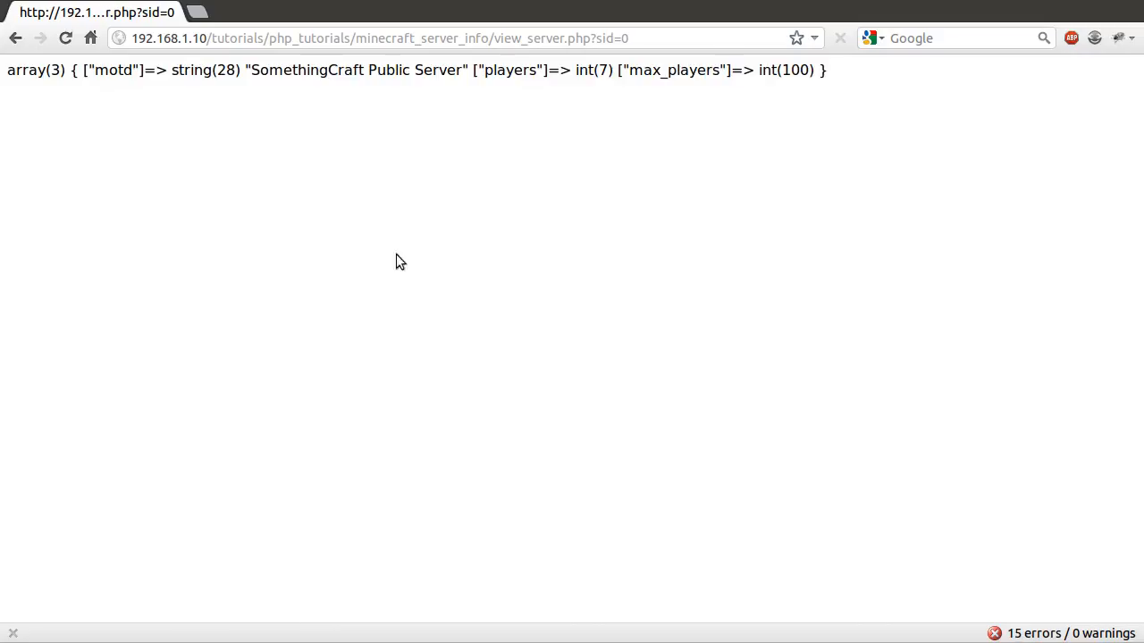
mouse_move(103, 134)
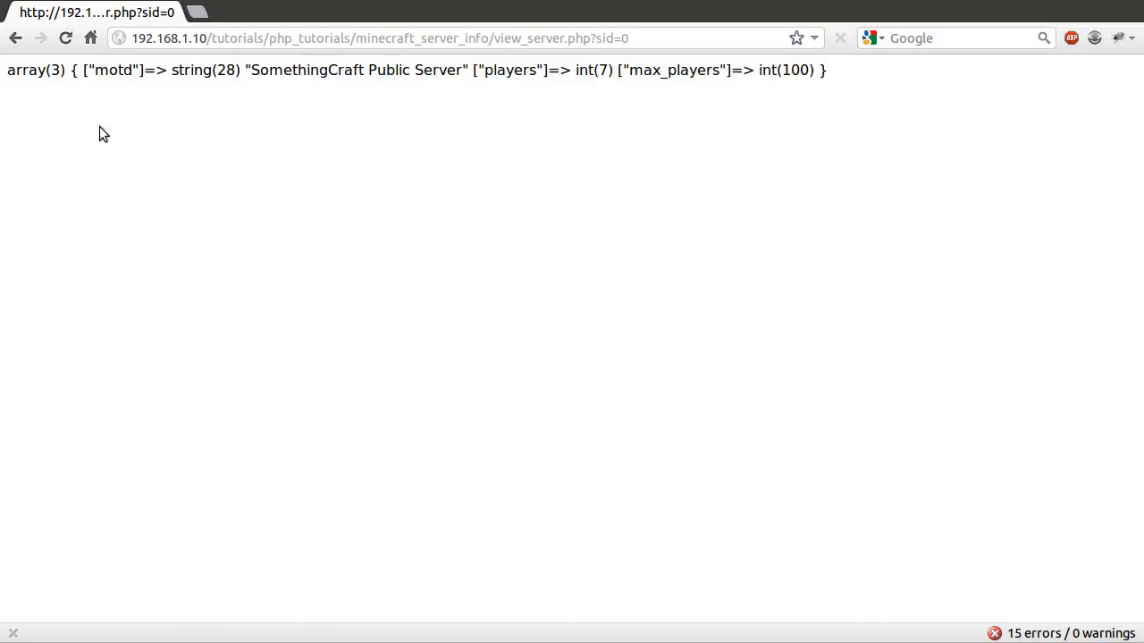
mouse_move(85, 89)
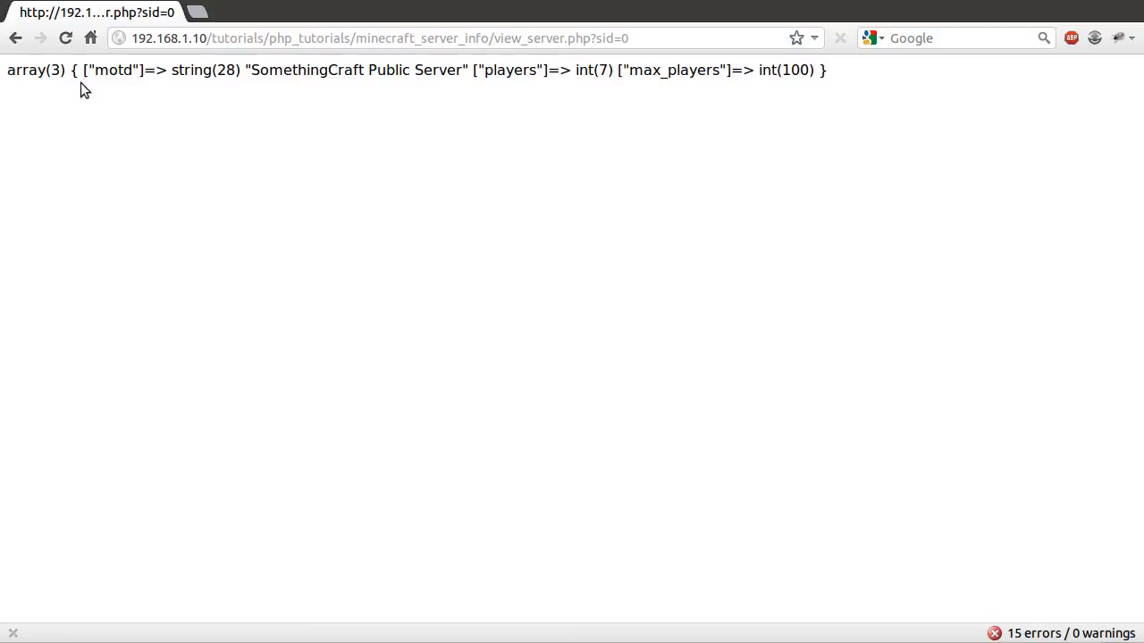
mouse_move(257, 67)
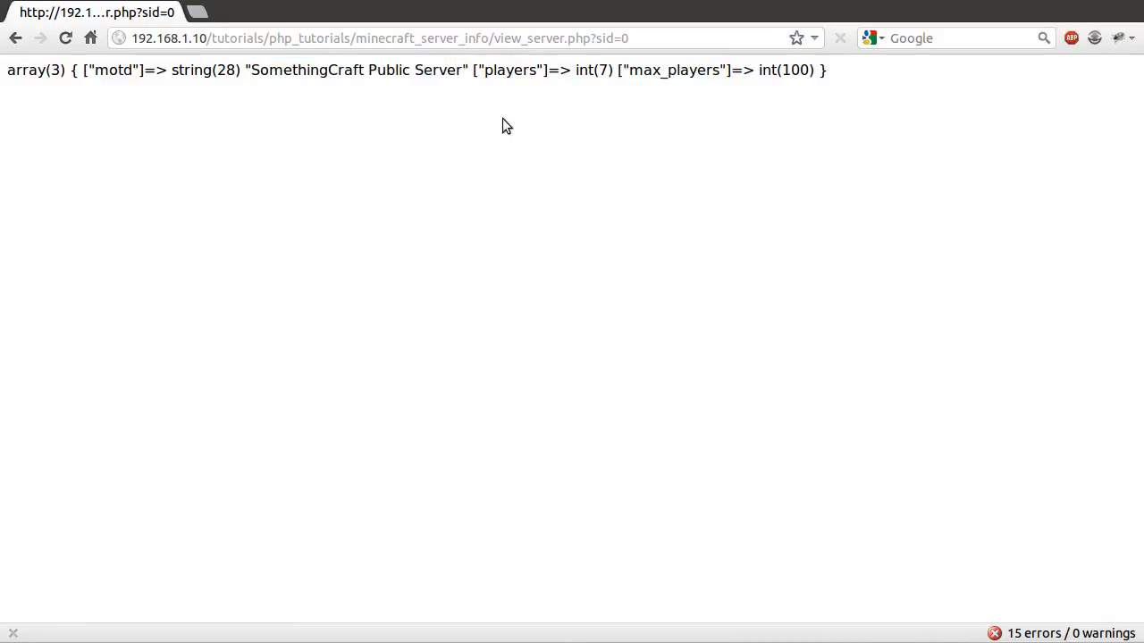
Reload view_server.php?sid=0 and read the dumped motd, 7 players and 100 max players
left_click_drag(472, 69, 827, 70)
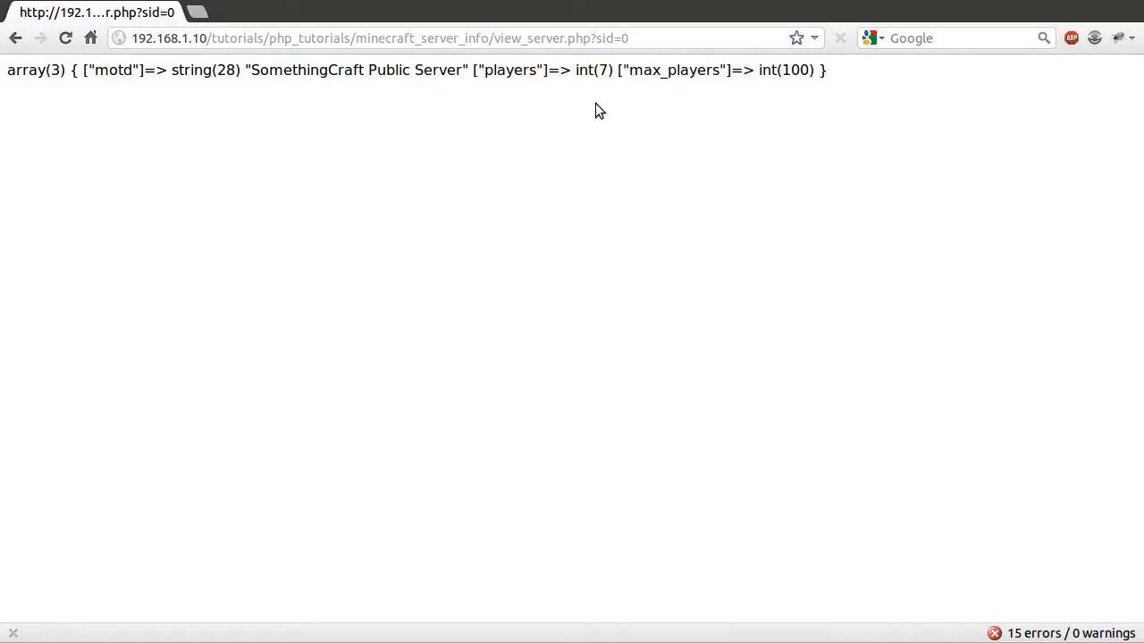
mouse_move(773, 96)
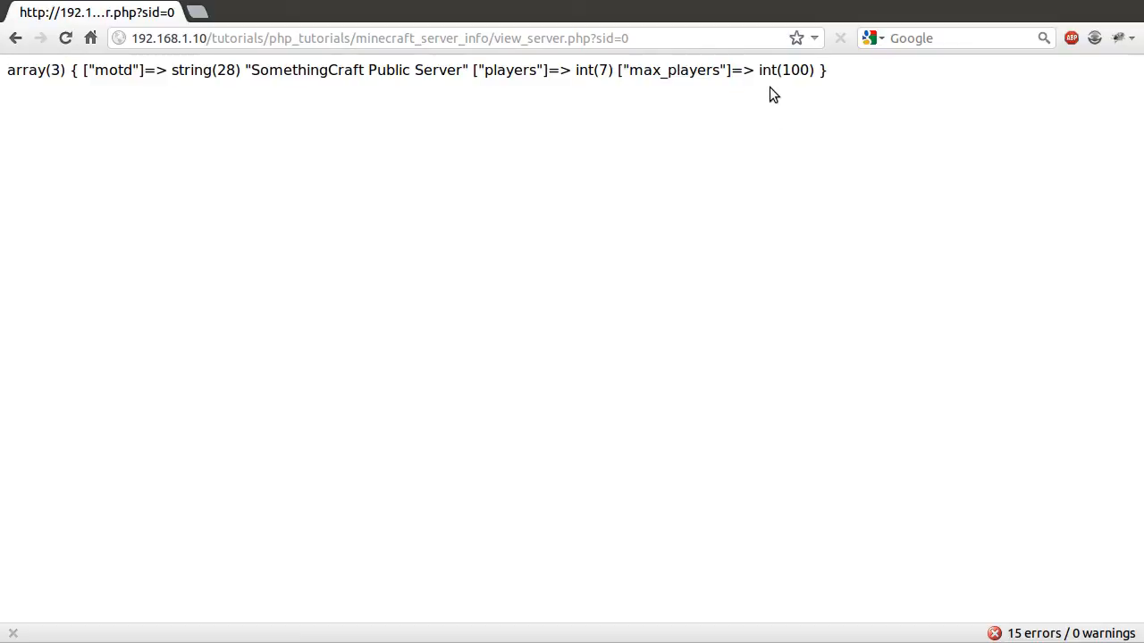
mouse_move(208, 172)
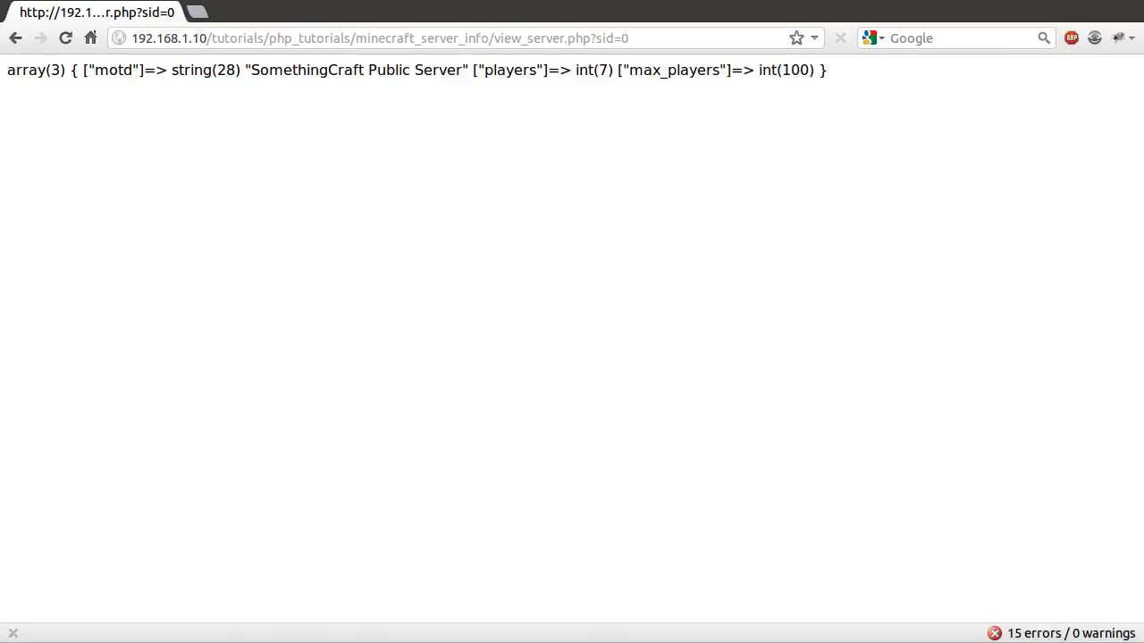
mouse_move(308, 174)
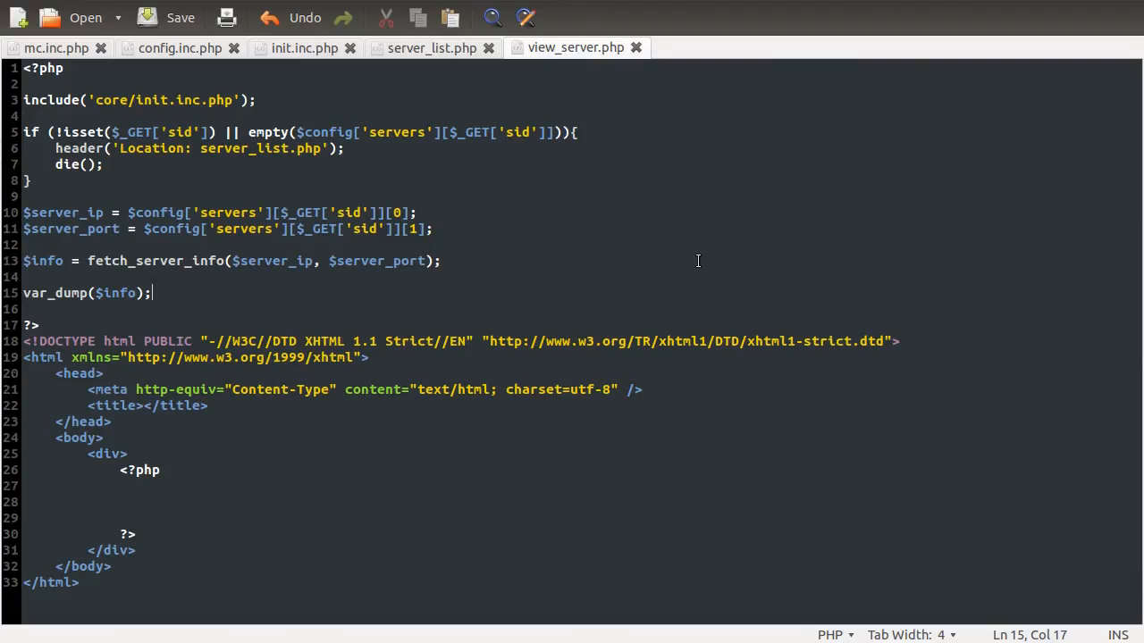
Remove the var_dump line, make the page title echo $server_ip followed by 'status', and save
left_click(163, 278)
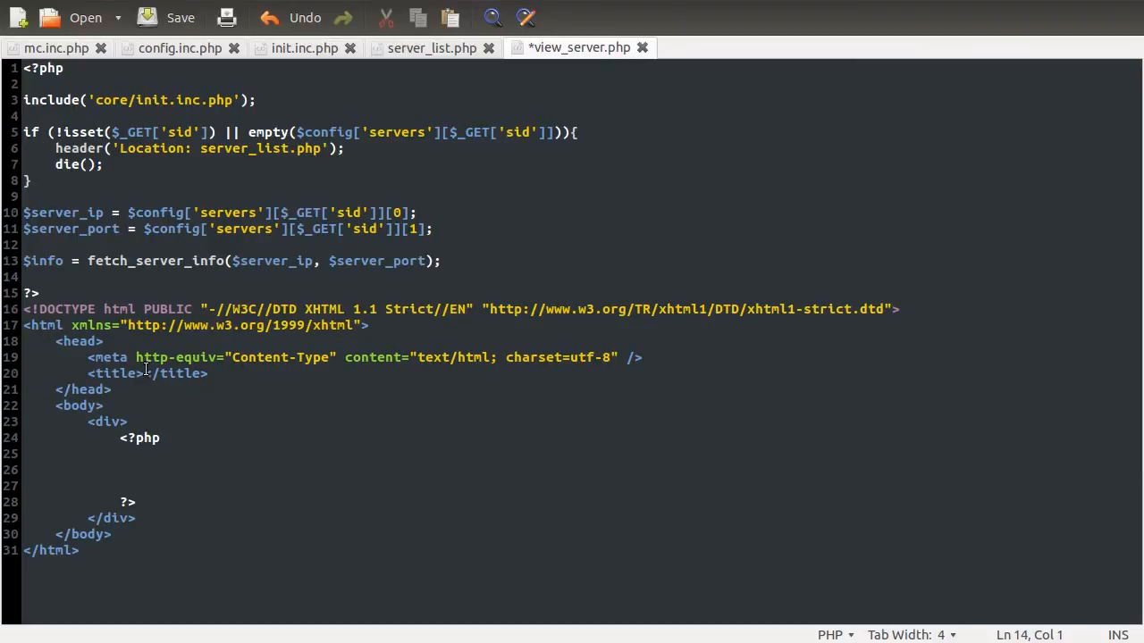
left_click(143, 373)
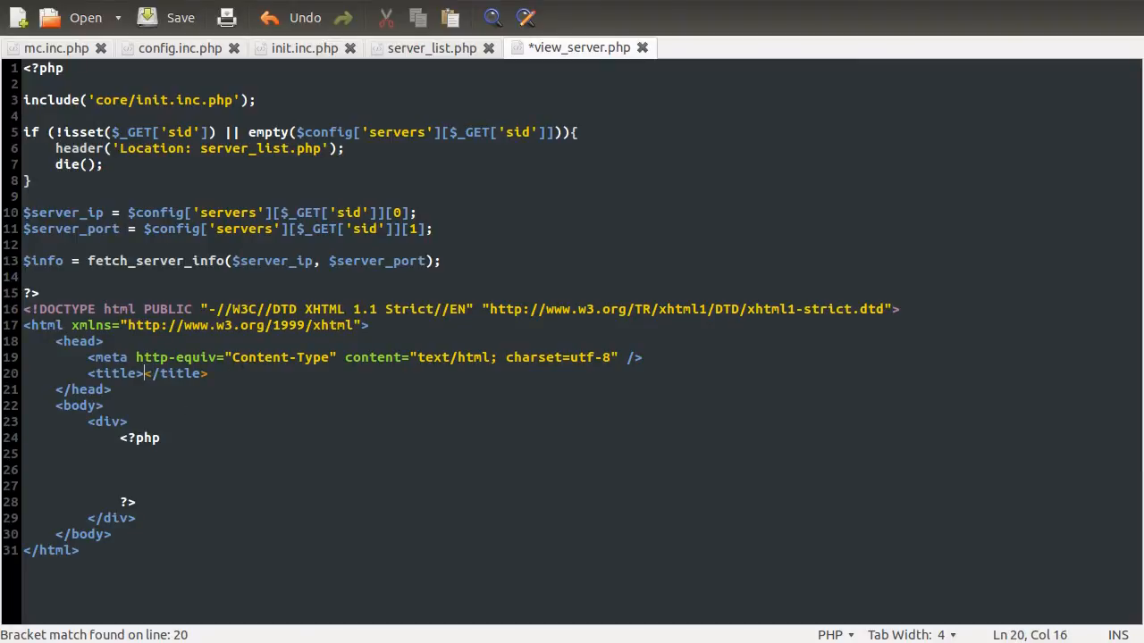
type("<?php echo $server<")
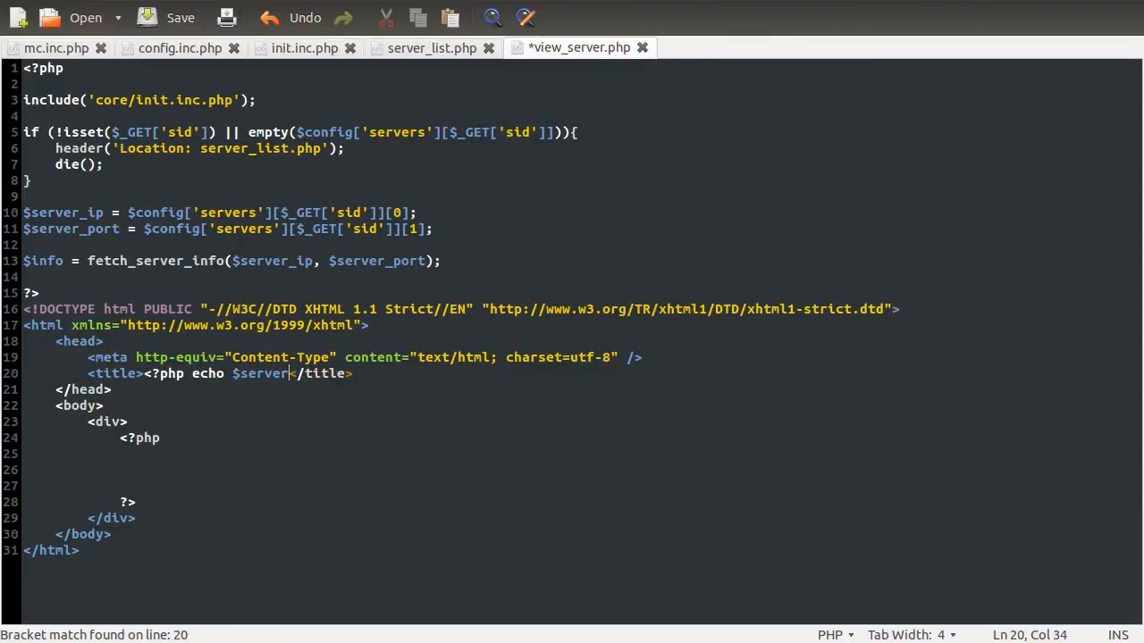
type("_ip; ?>")
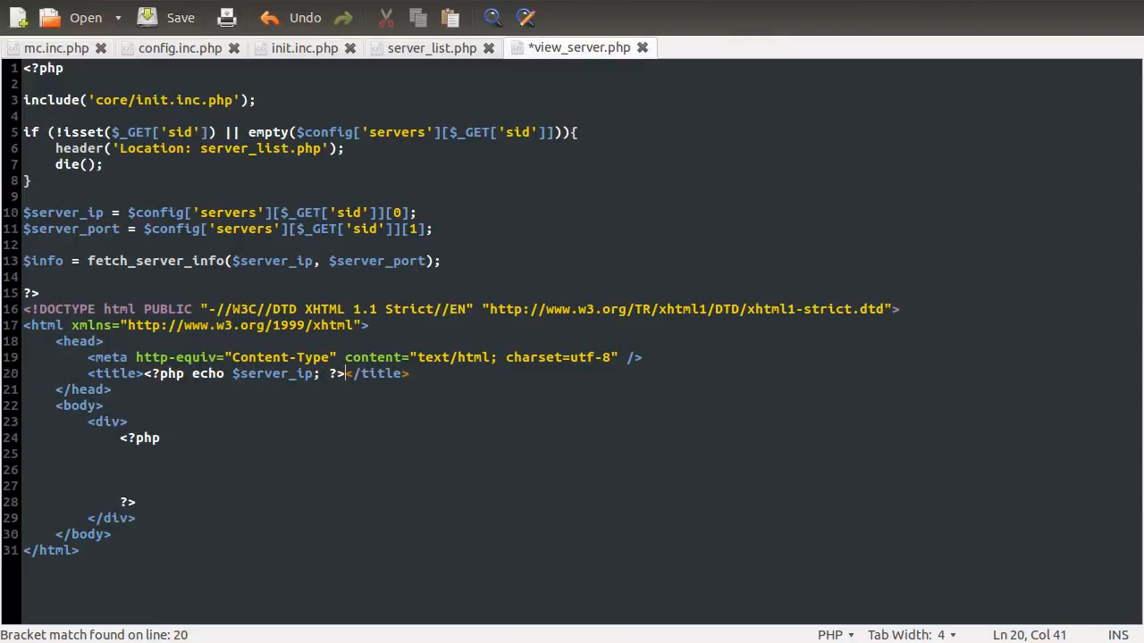
type("stat")
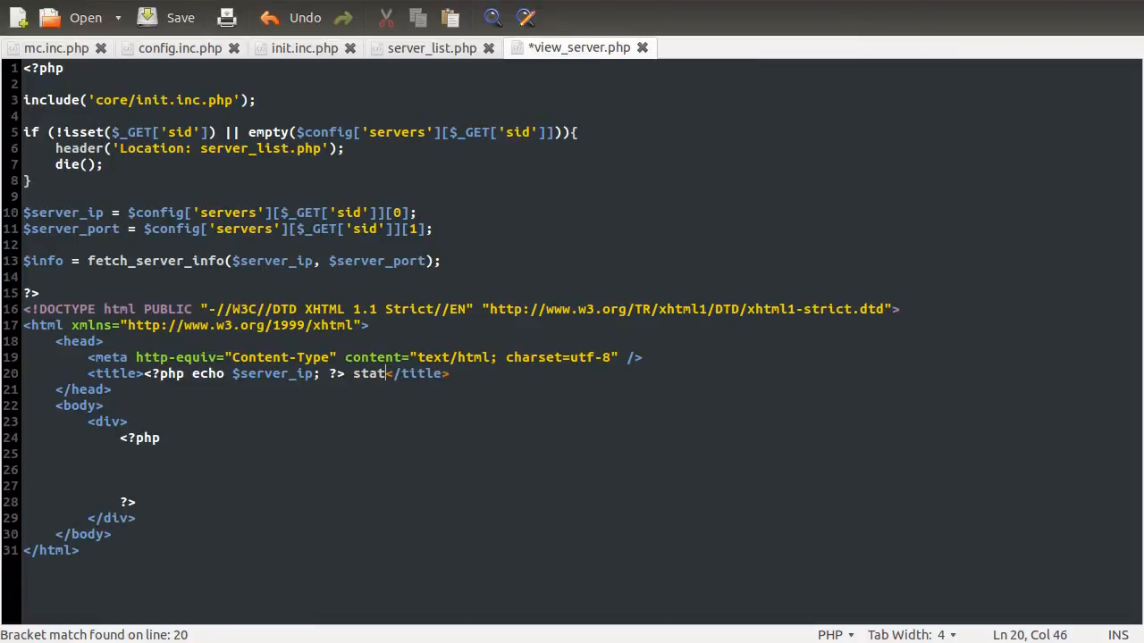
type("us")
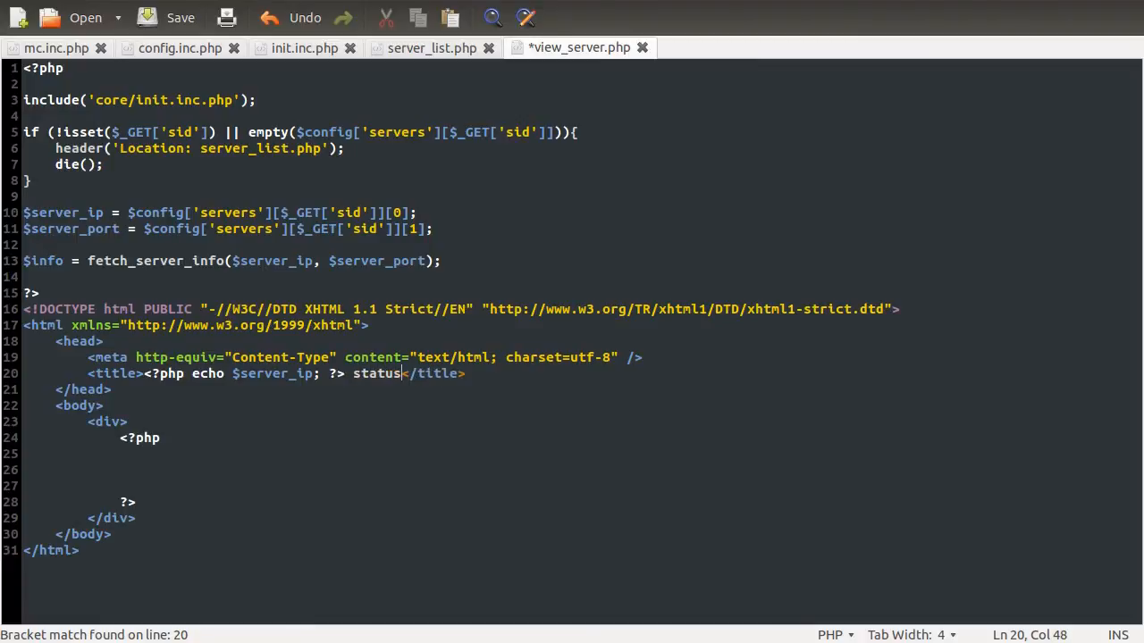
key("ctrl+s")
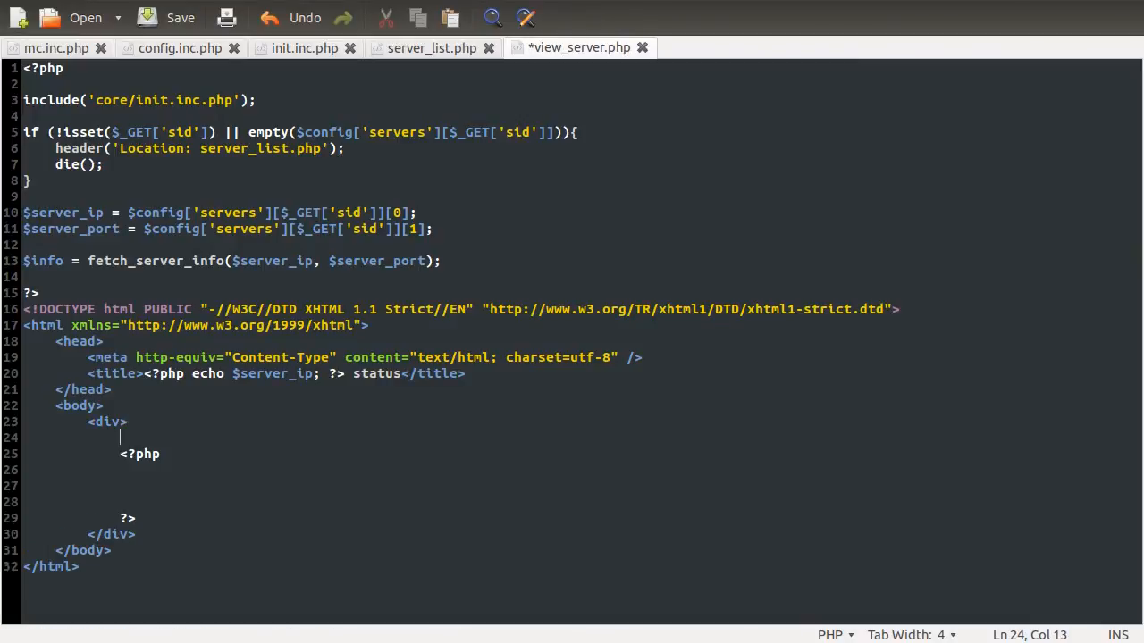
Add <h1><?php echo $server_ip; ?></h1> at the top of the div and save
type("<h1><")
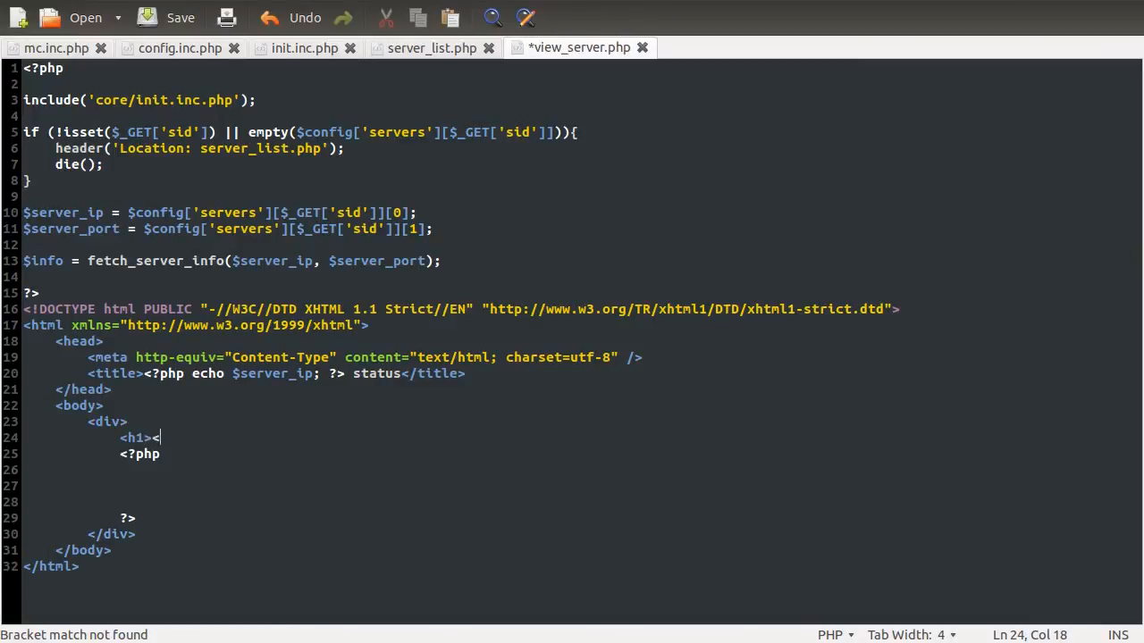
type("/>")
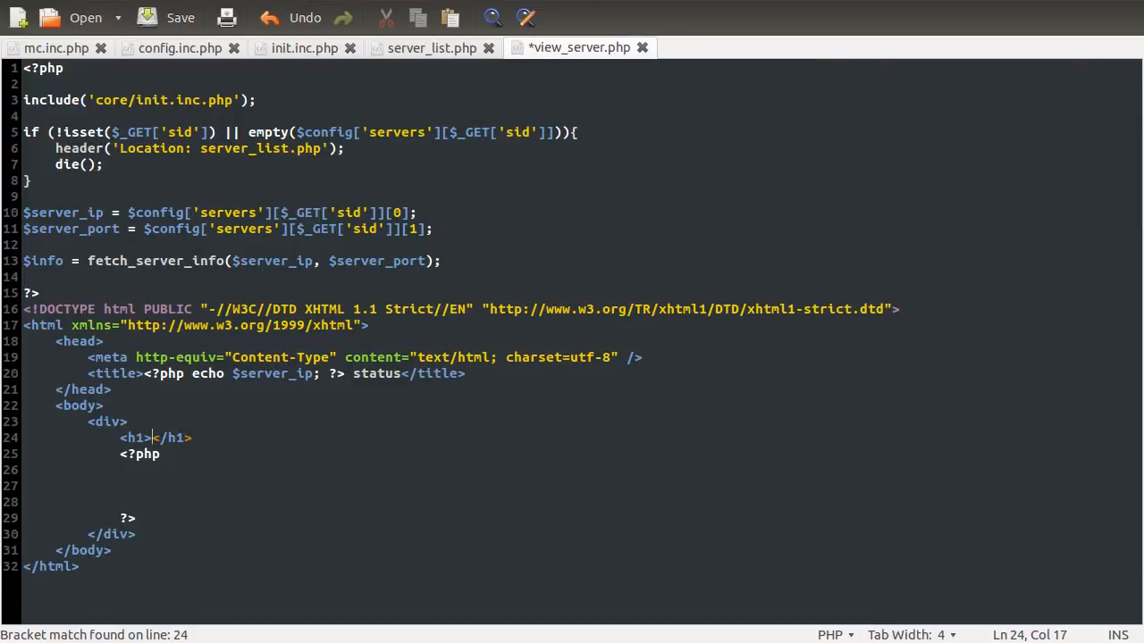
type("</h")
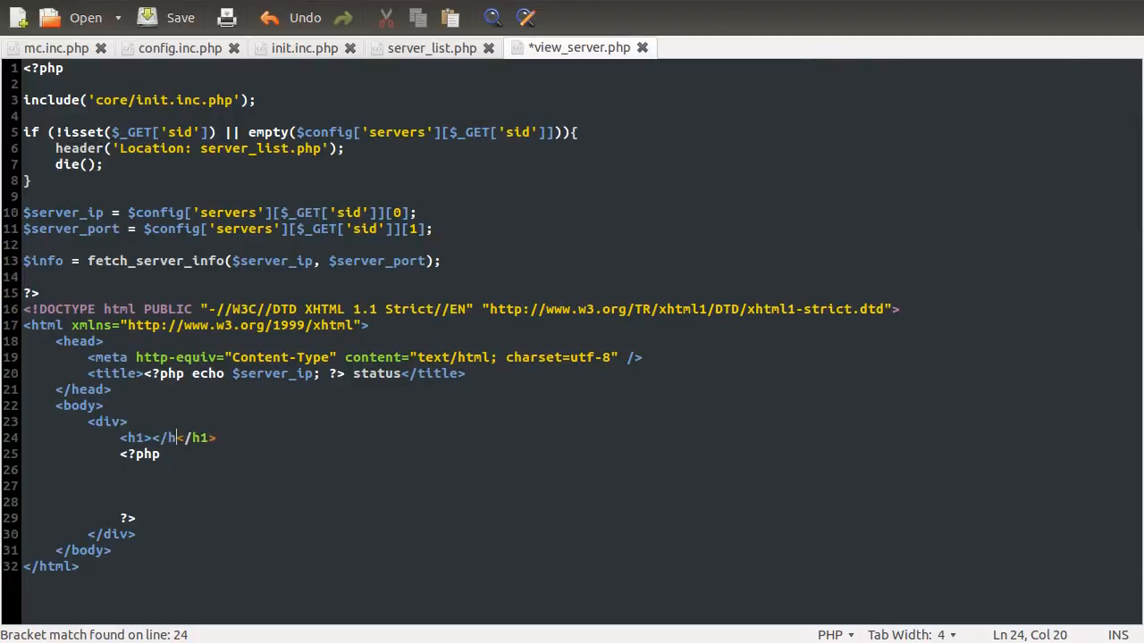
type("<?php")
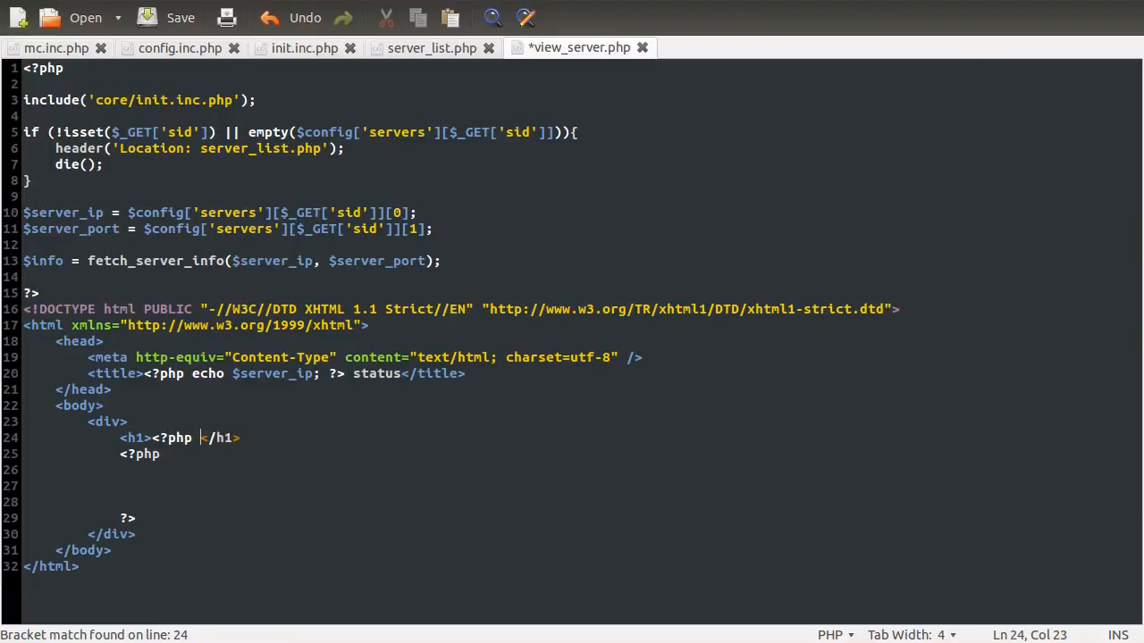
type("echo $")
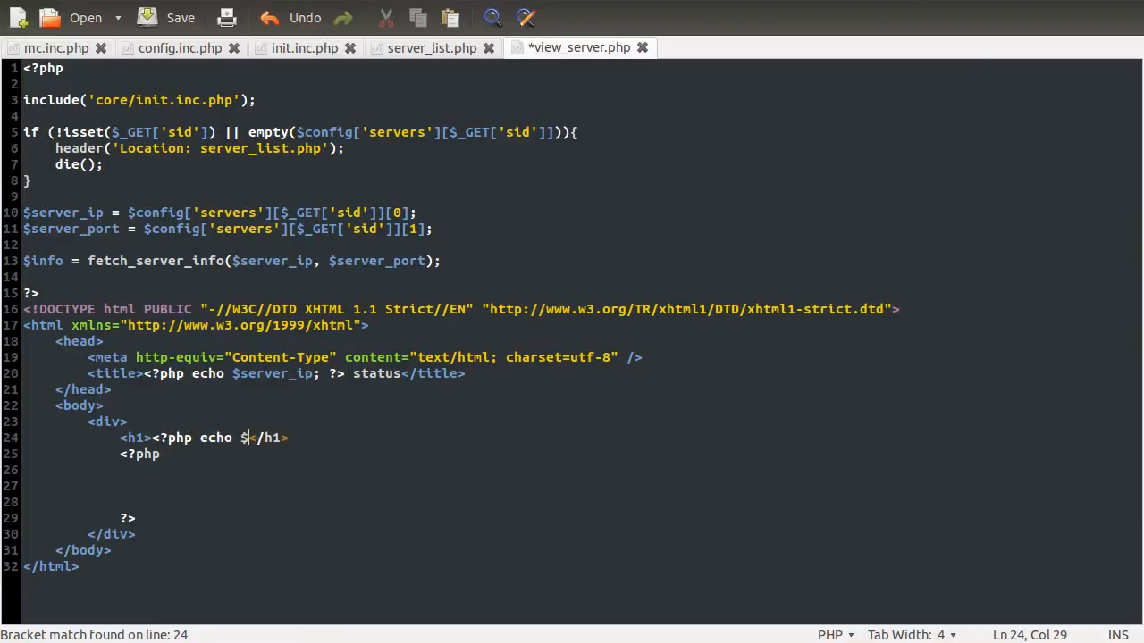
type("server")
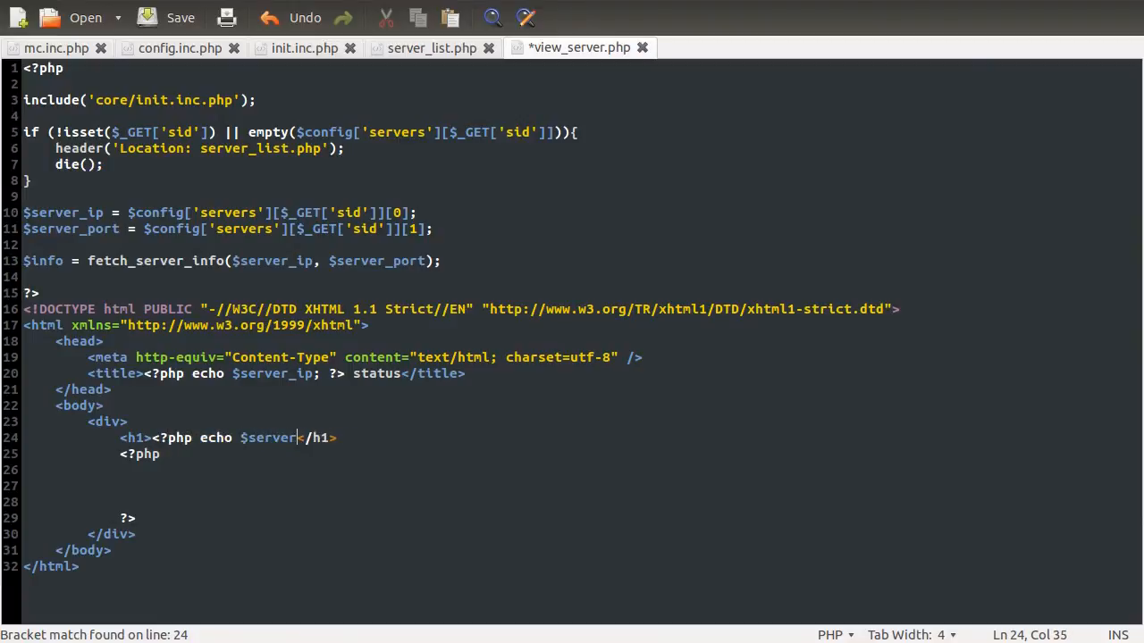
type("_ip")
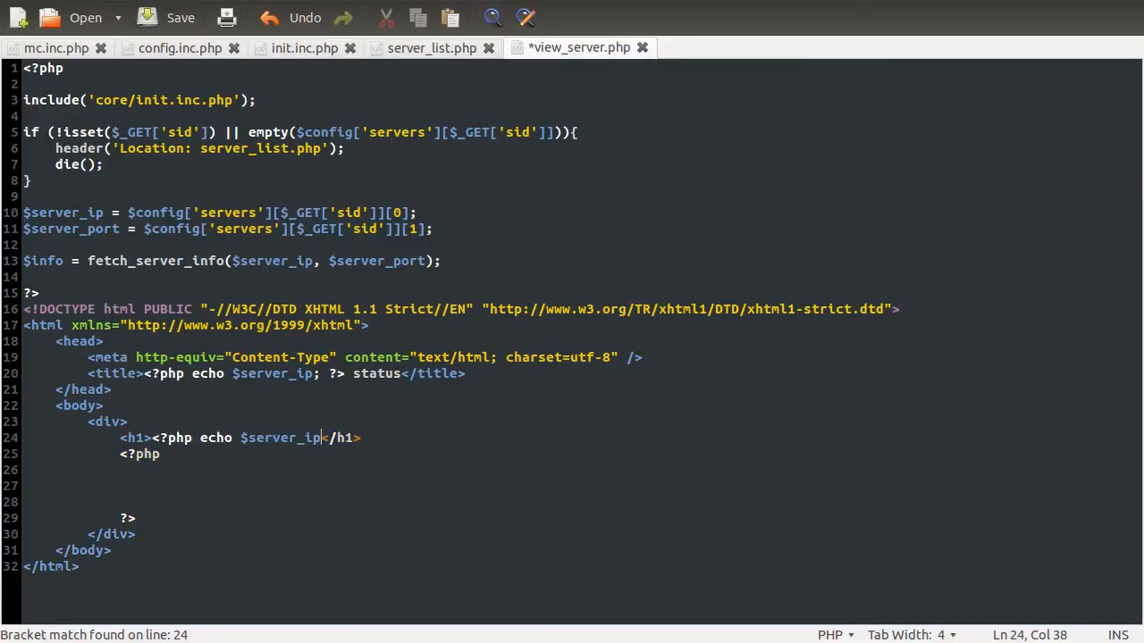
type("; ?>")
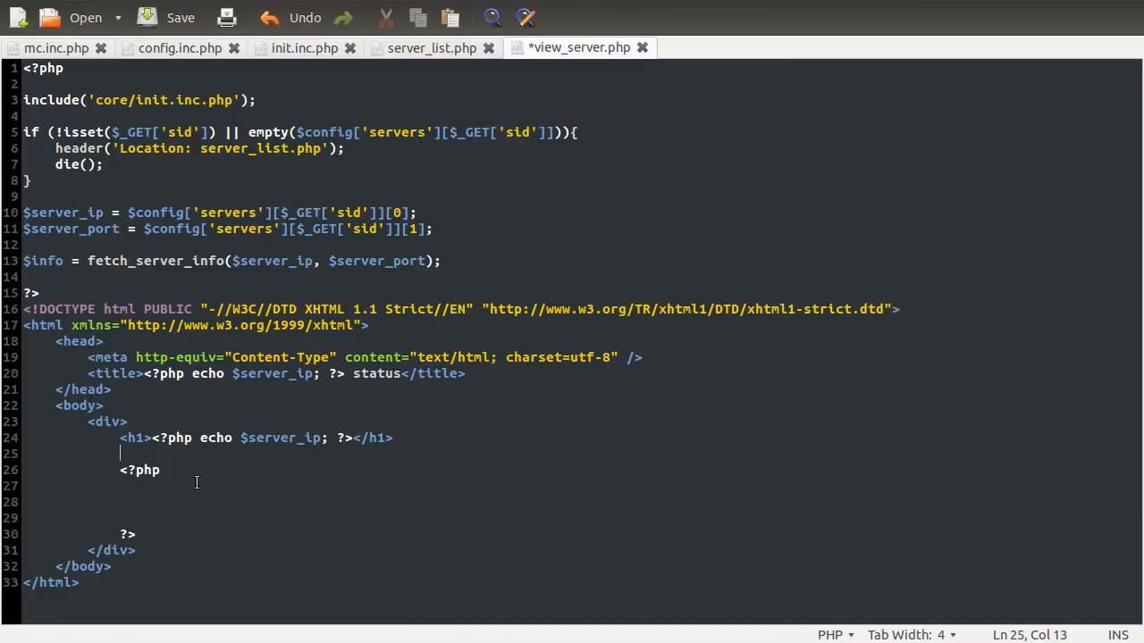
key("ctrl+s")
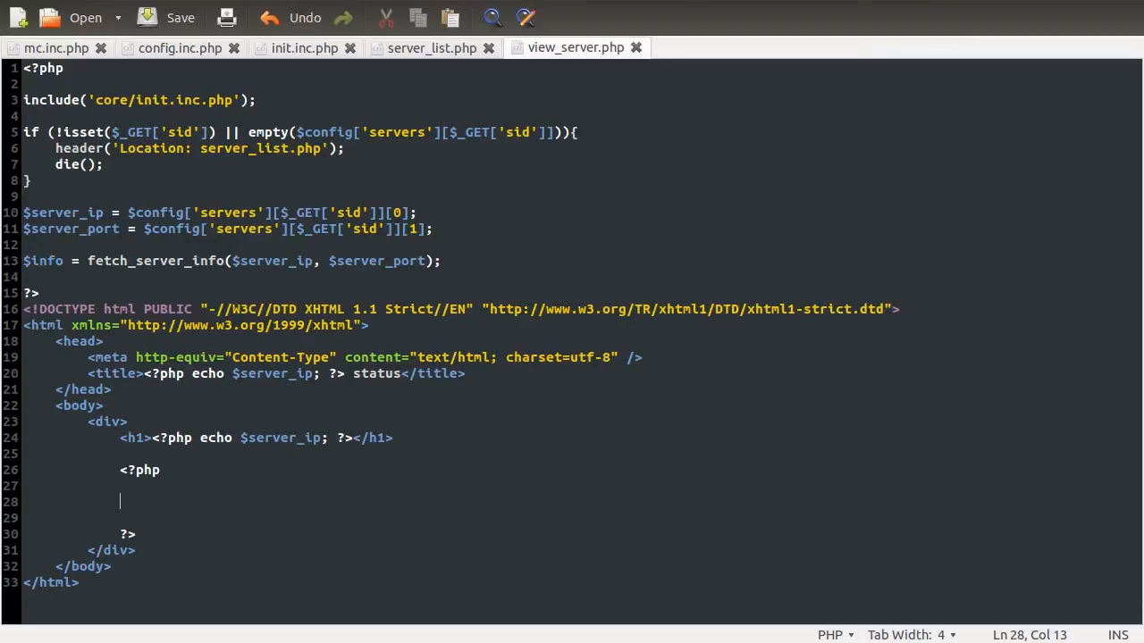
Write an if ($info === false) branch echoing '<p>Status: Offline</p>'
type("if")
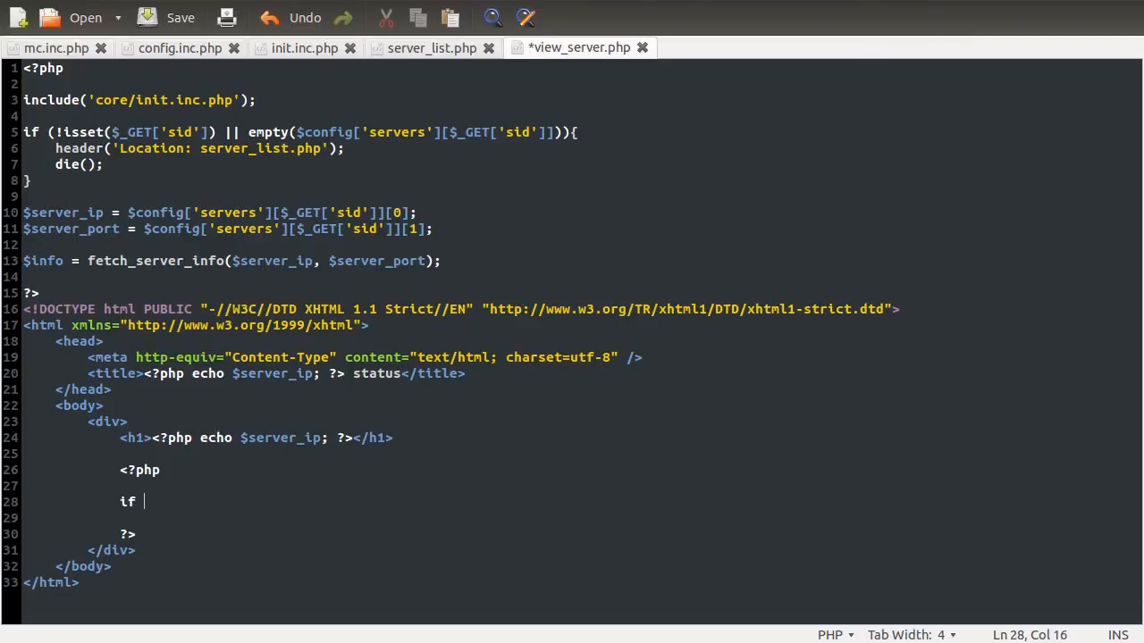
type("($info")
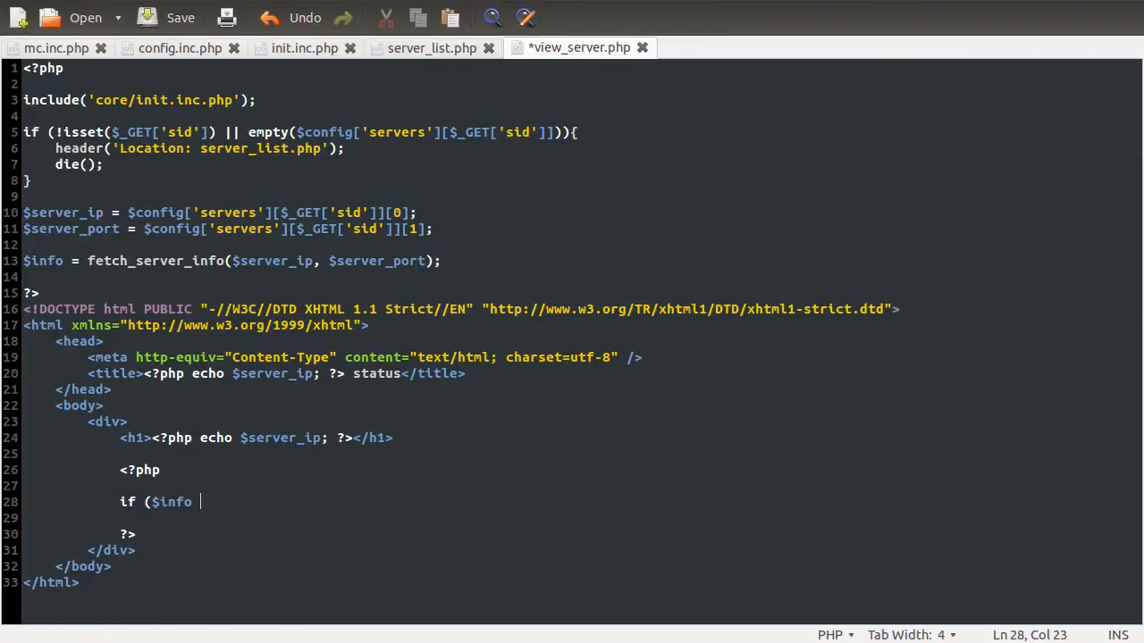
type("=== false){")
type("}")
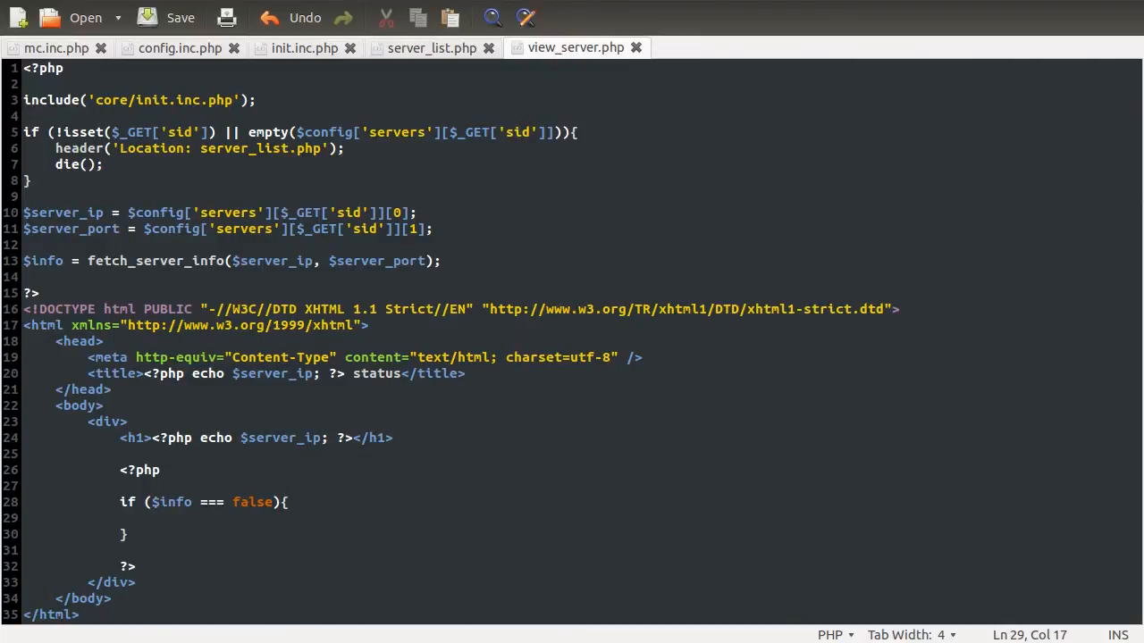
type("echo '';")
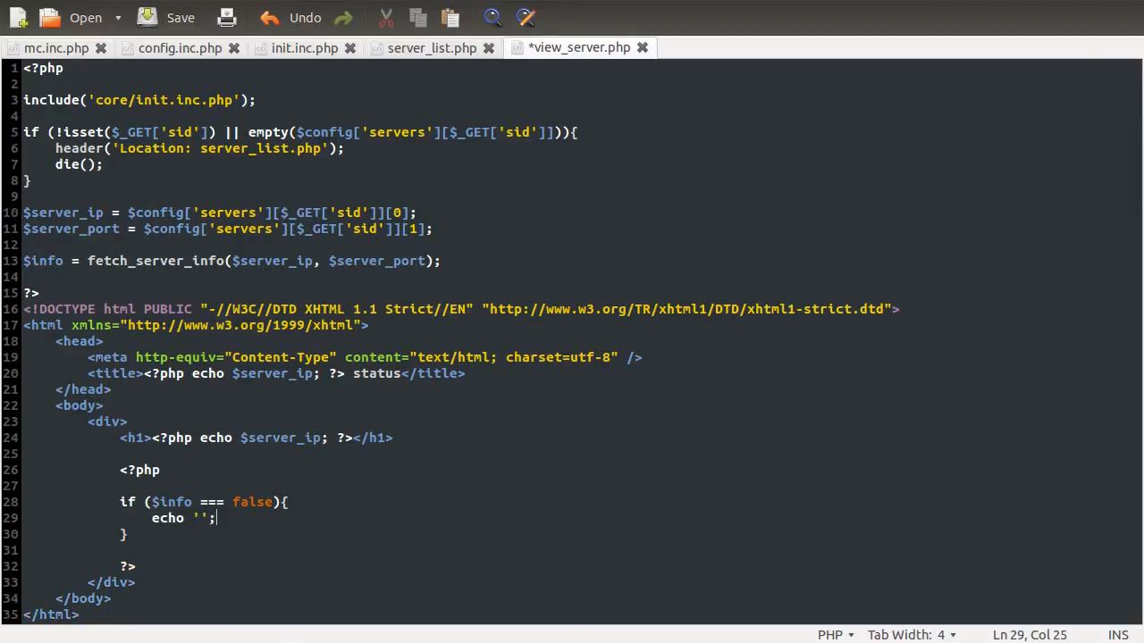
type("<")
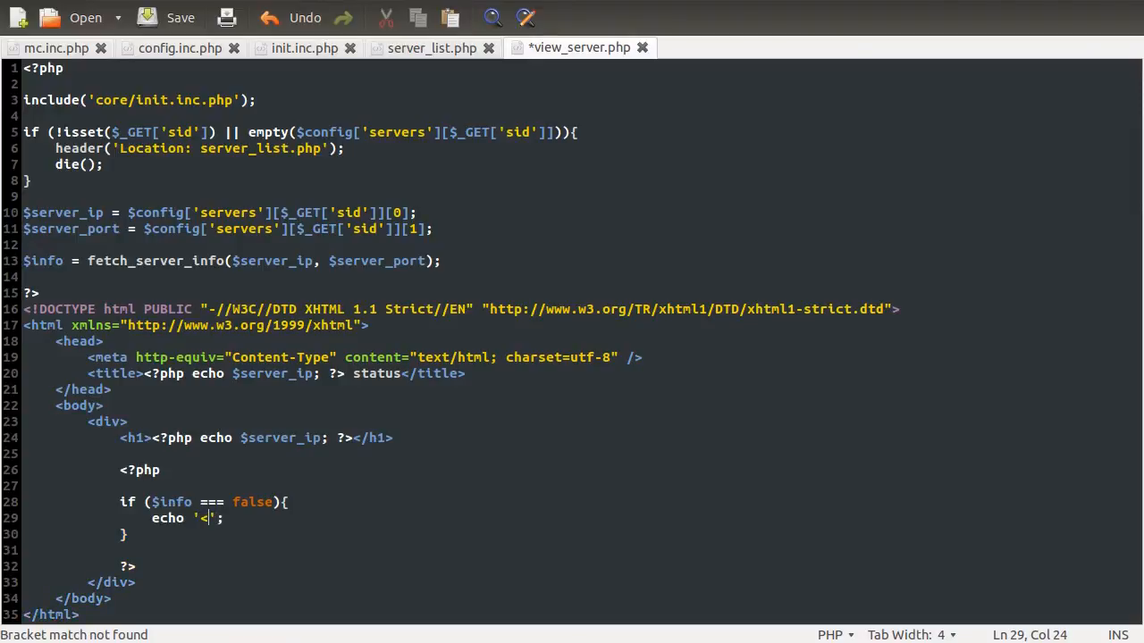
type("p></p>")
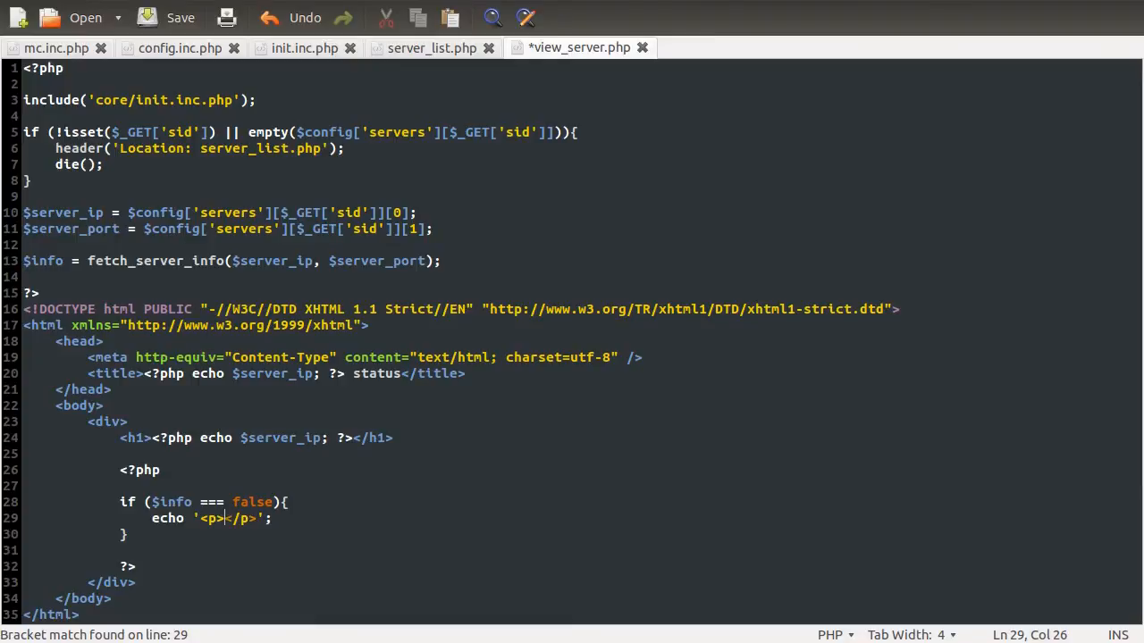
type("Status: O")
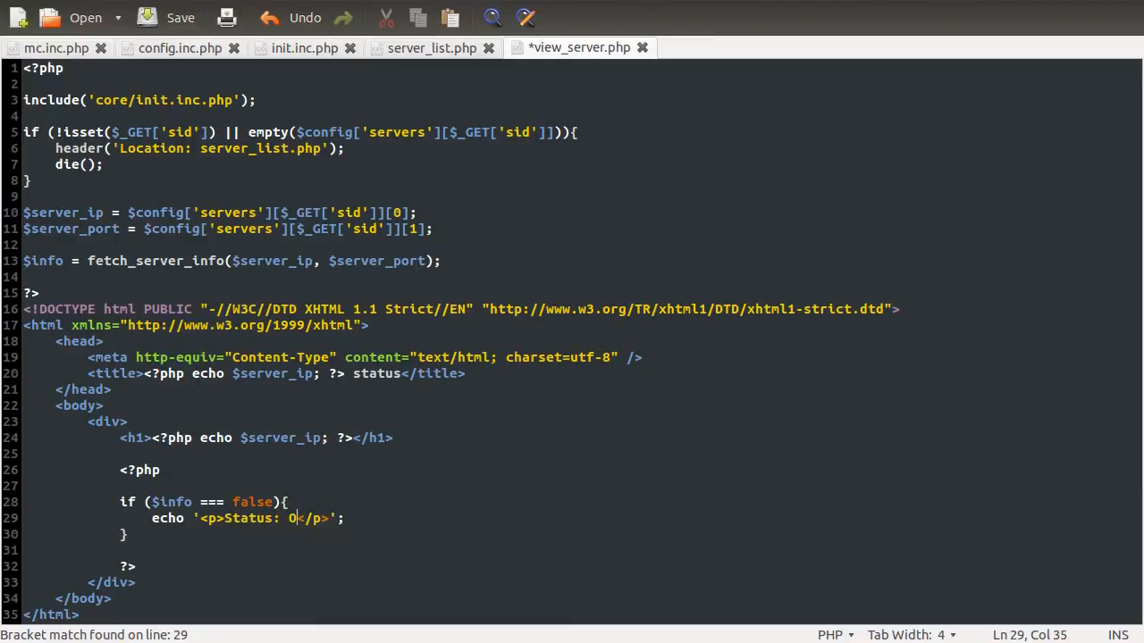
type("ffline")
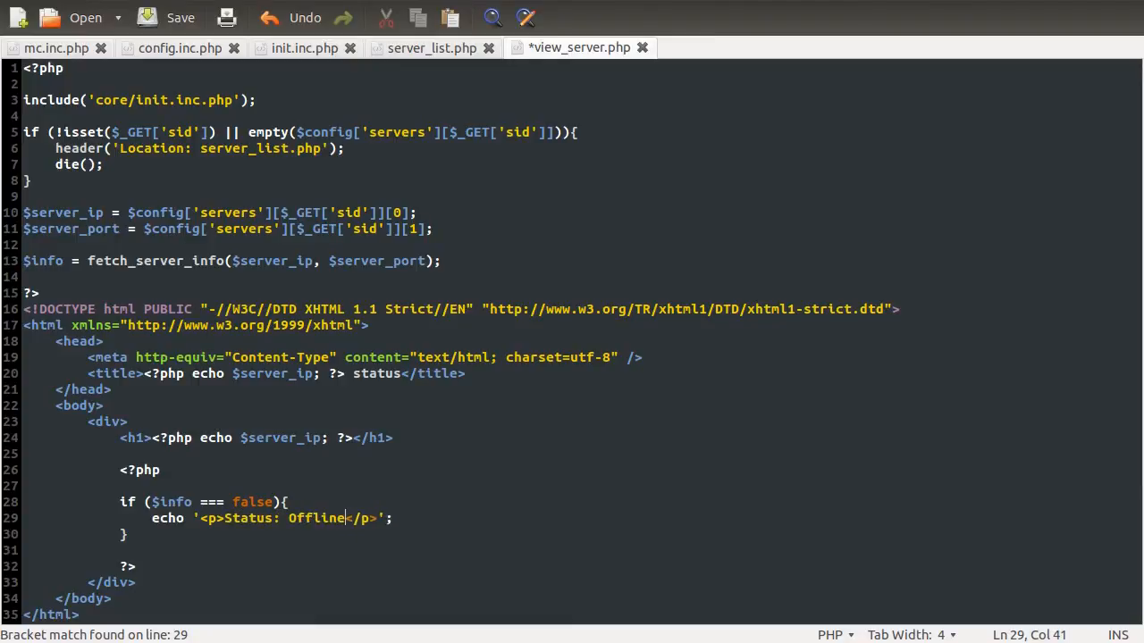
Add an else branch that echoes '<p>Status: Online</p>'
left_click(180, 17)
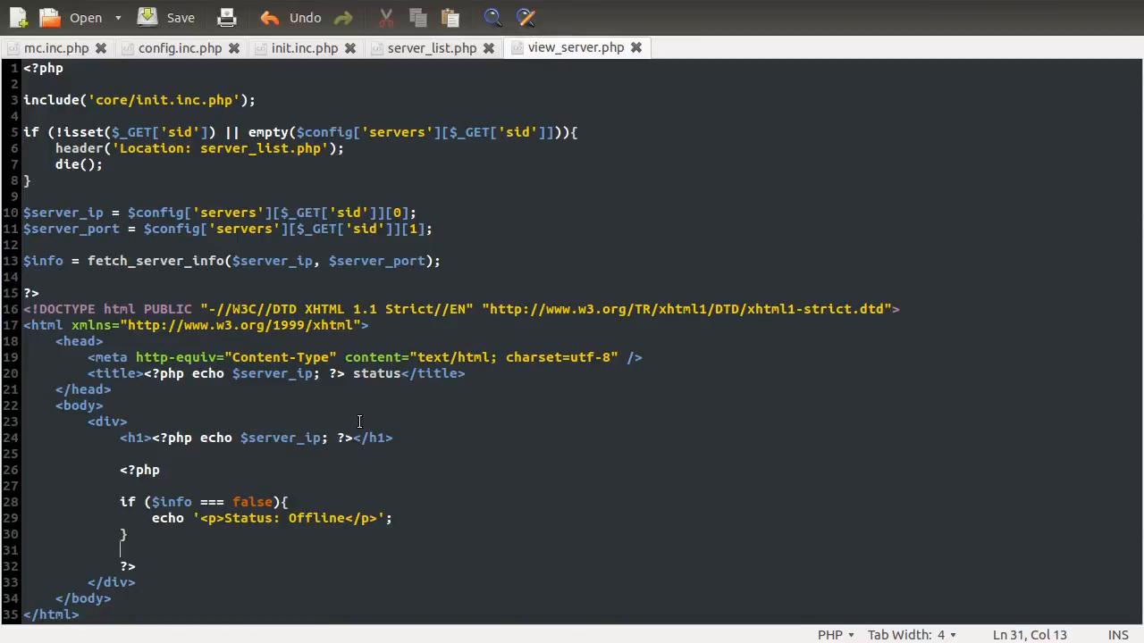
type("el")
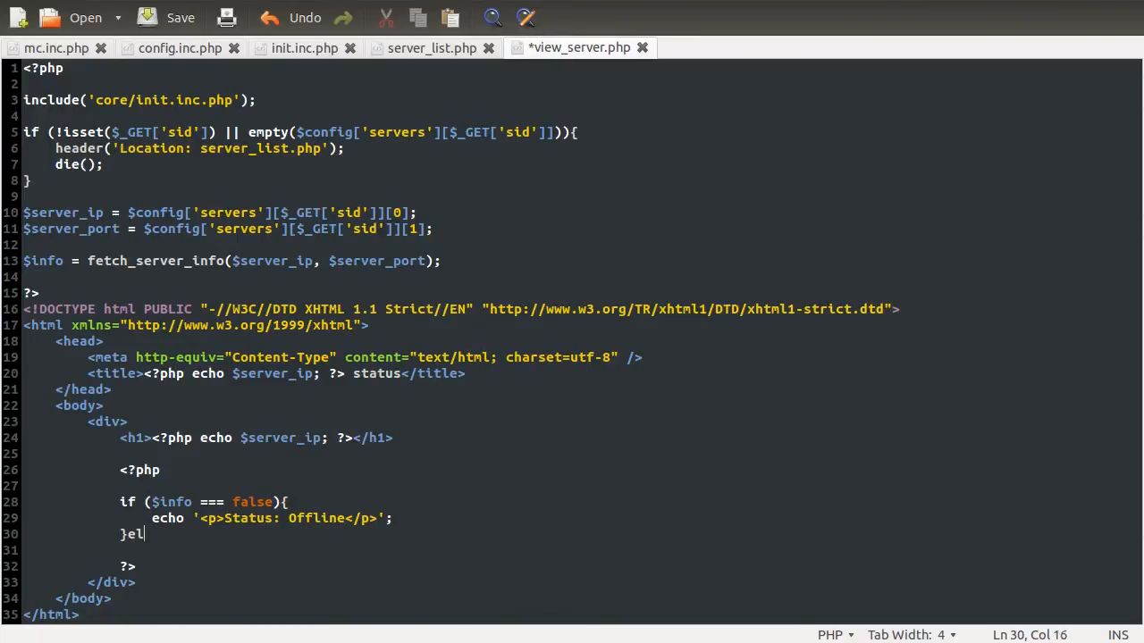
type("se{")
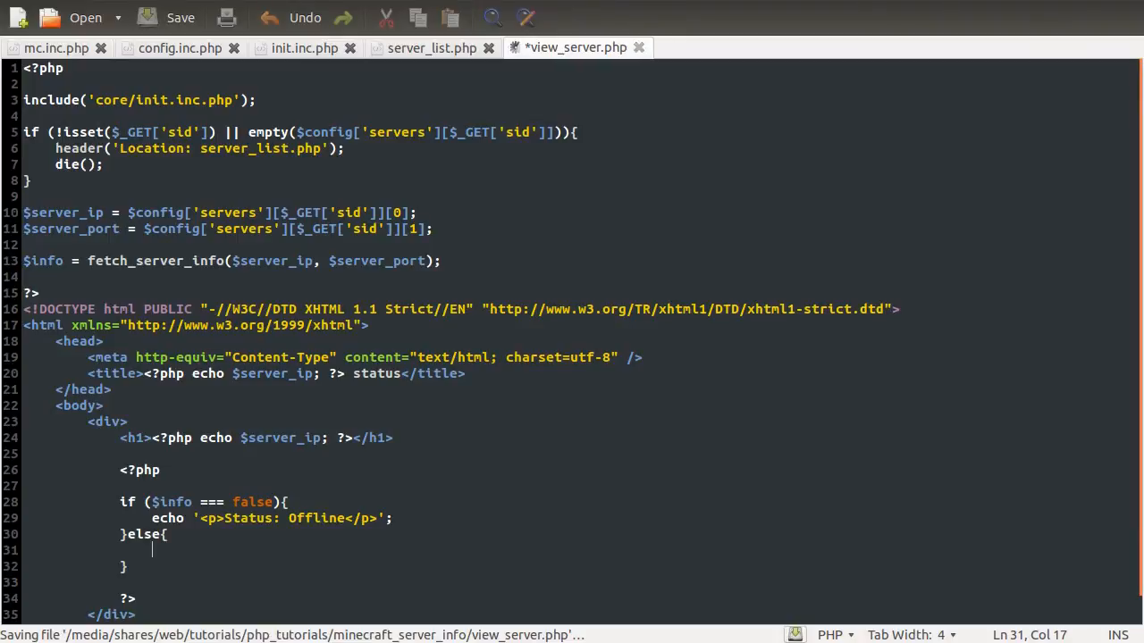
type("echo")
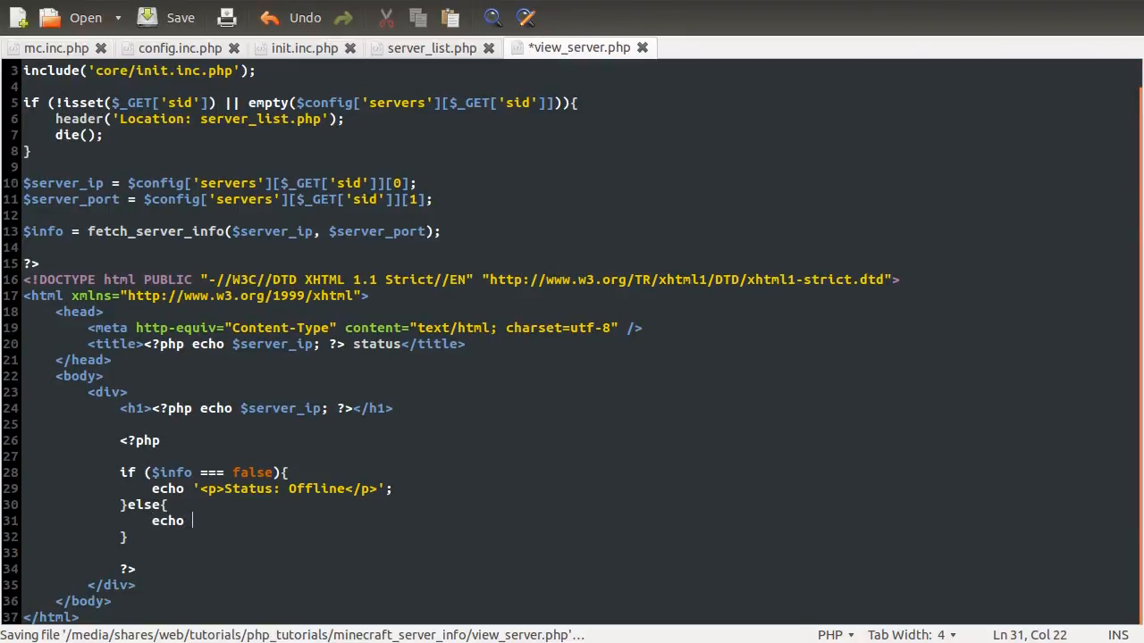
type("'';")
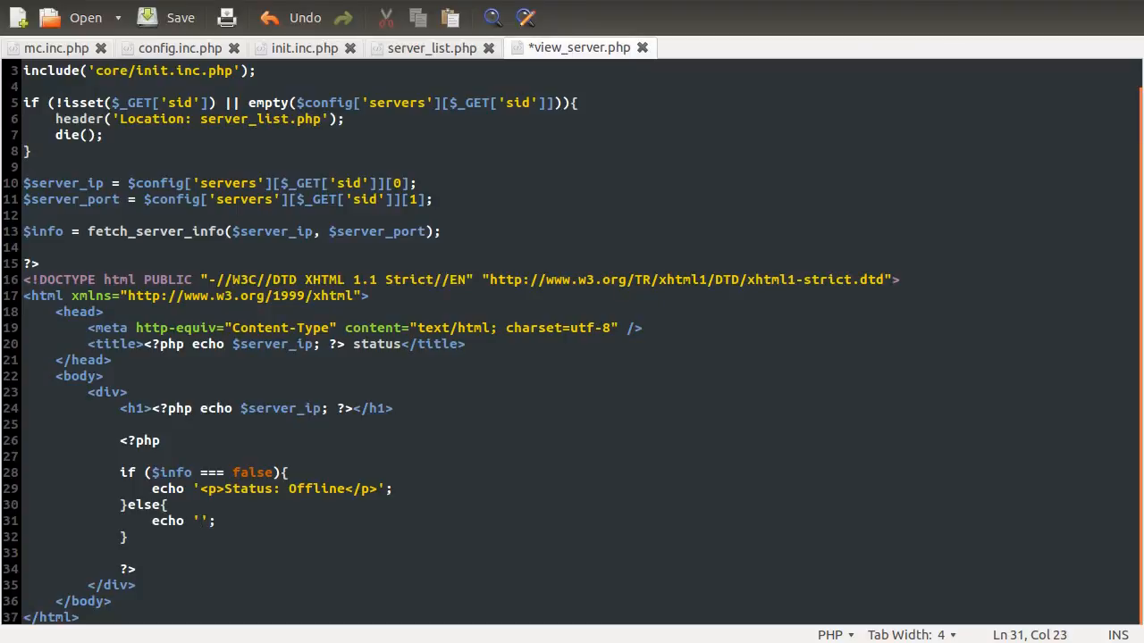
type("<p")
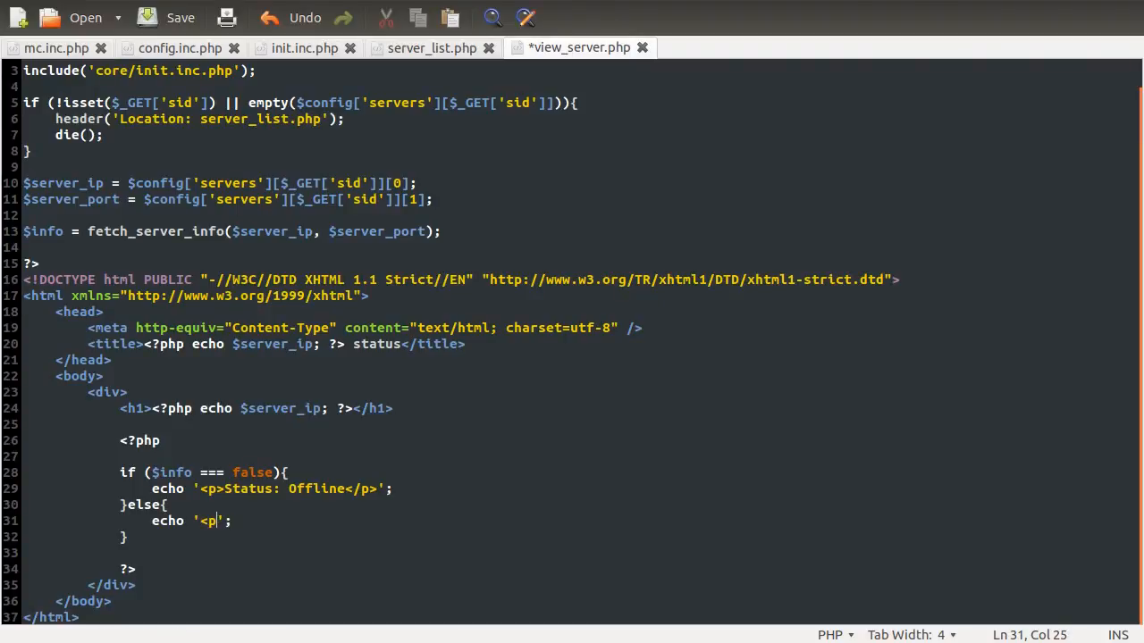
type("></p>")
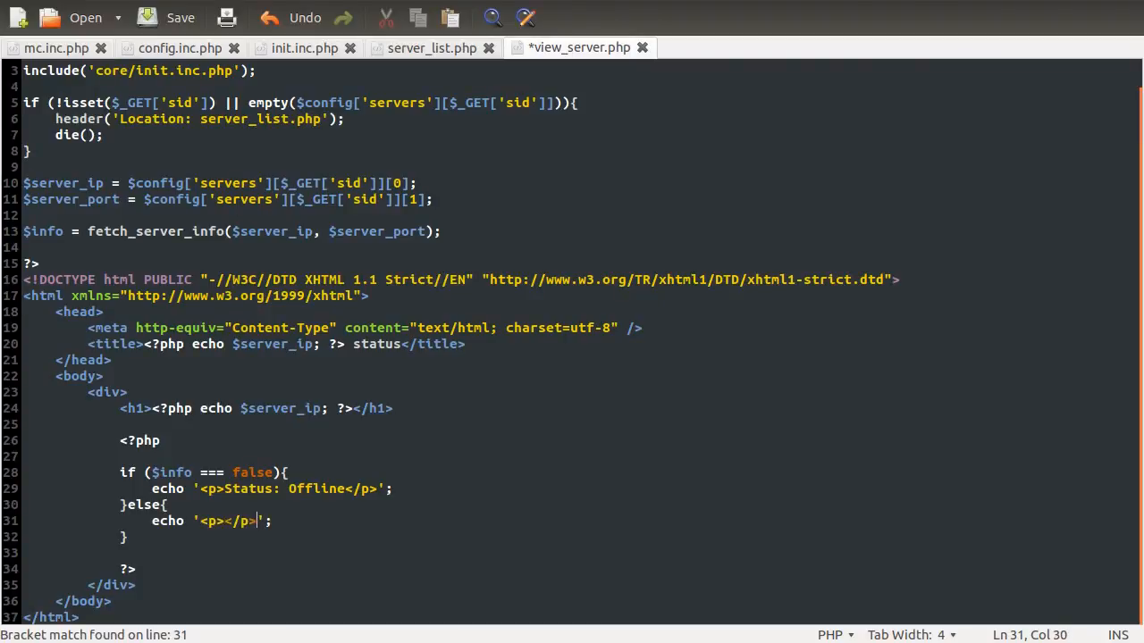
type("Status")
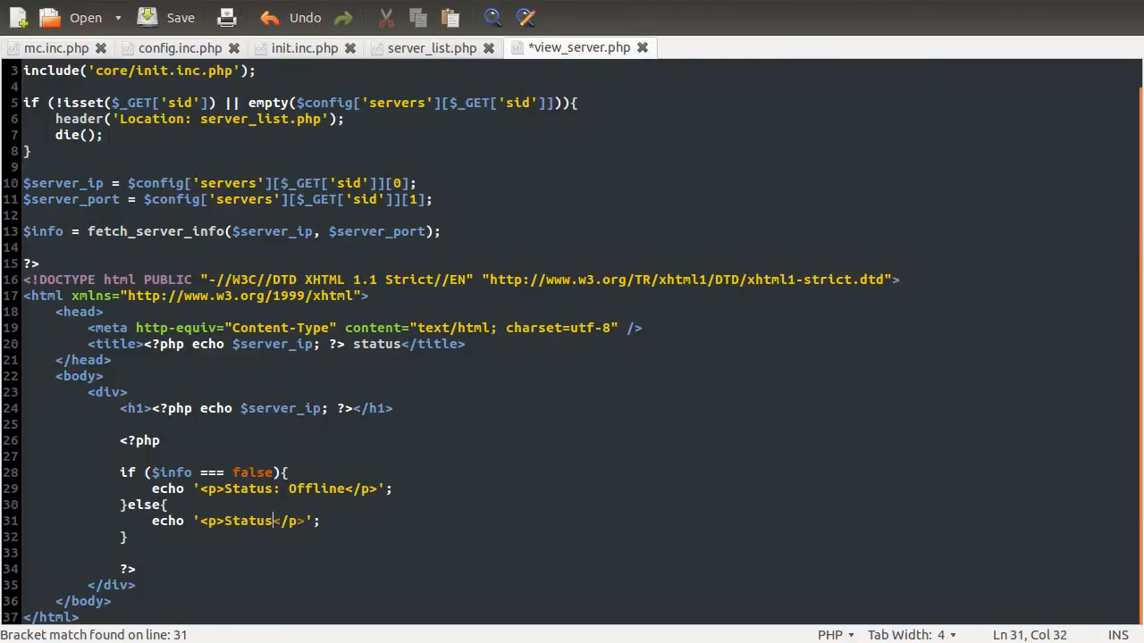
type(": Onbline")
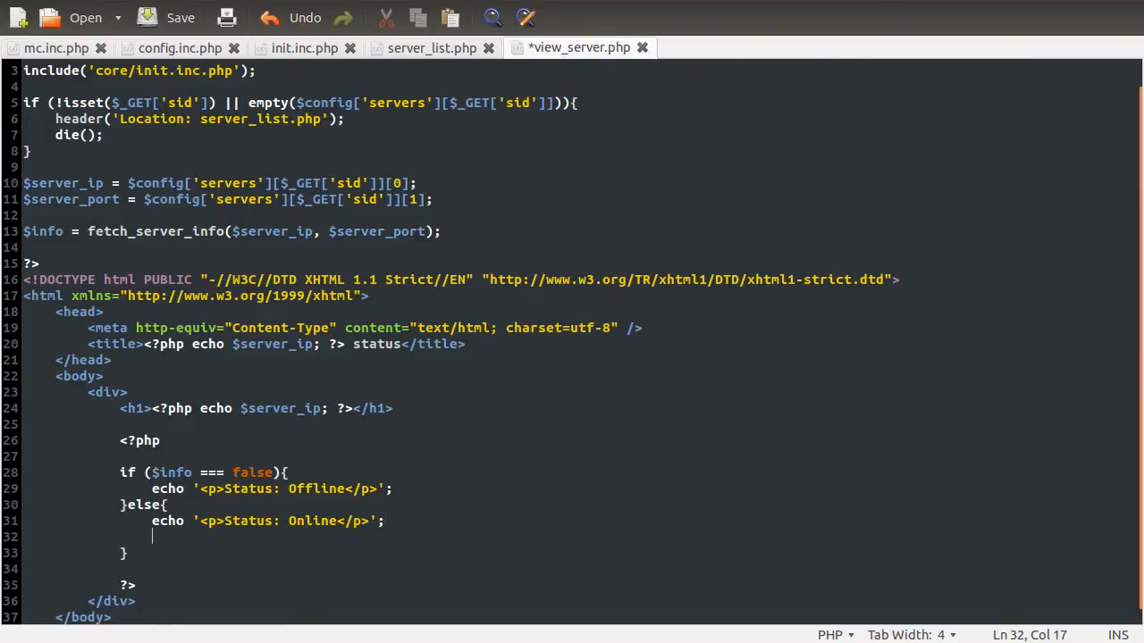
In the else branch, echo a motd paragraph built from $info['motd']
type("echo '")
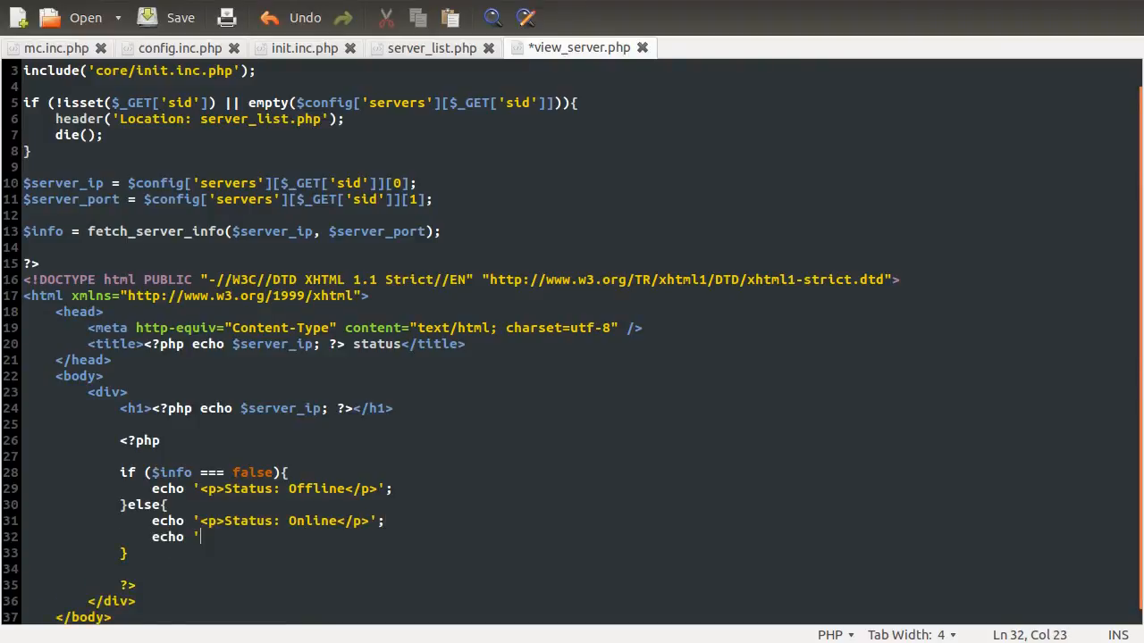
type("p")
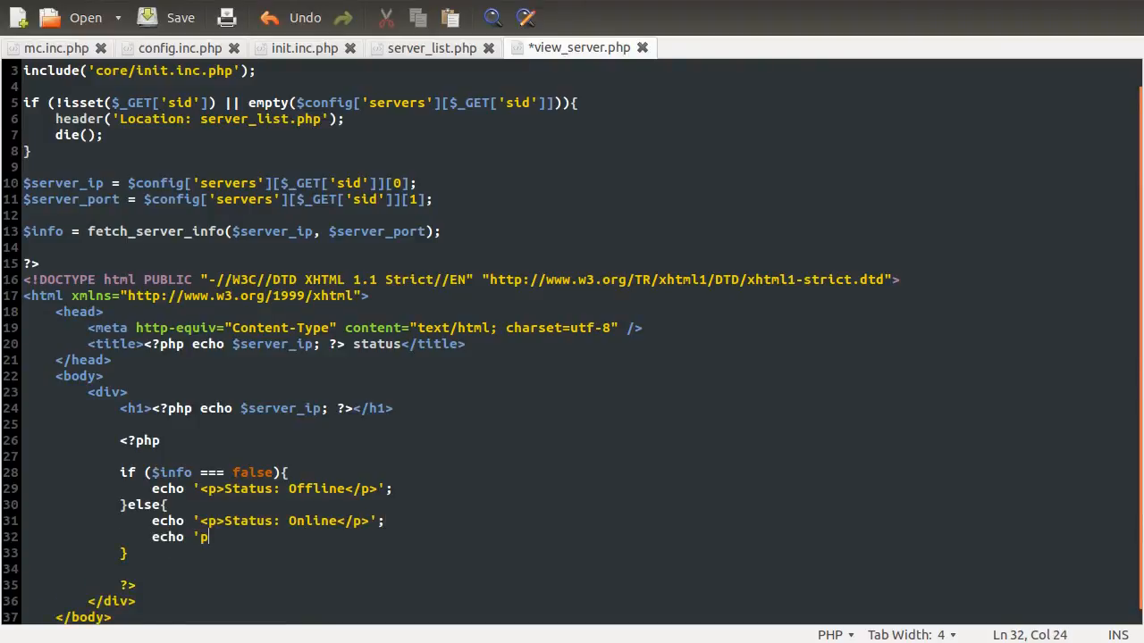
type("<p>")
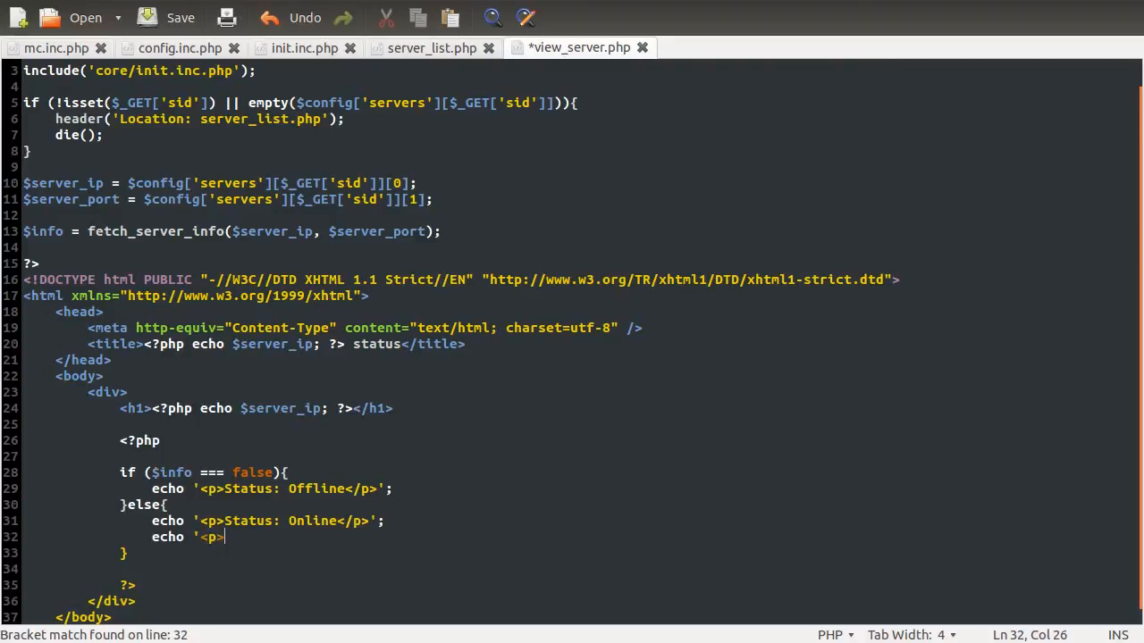
type("motd:")
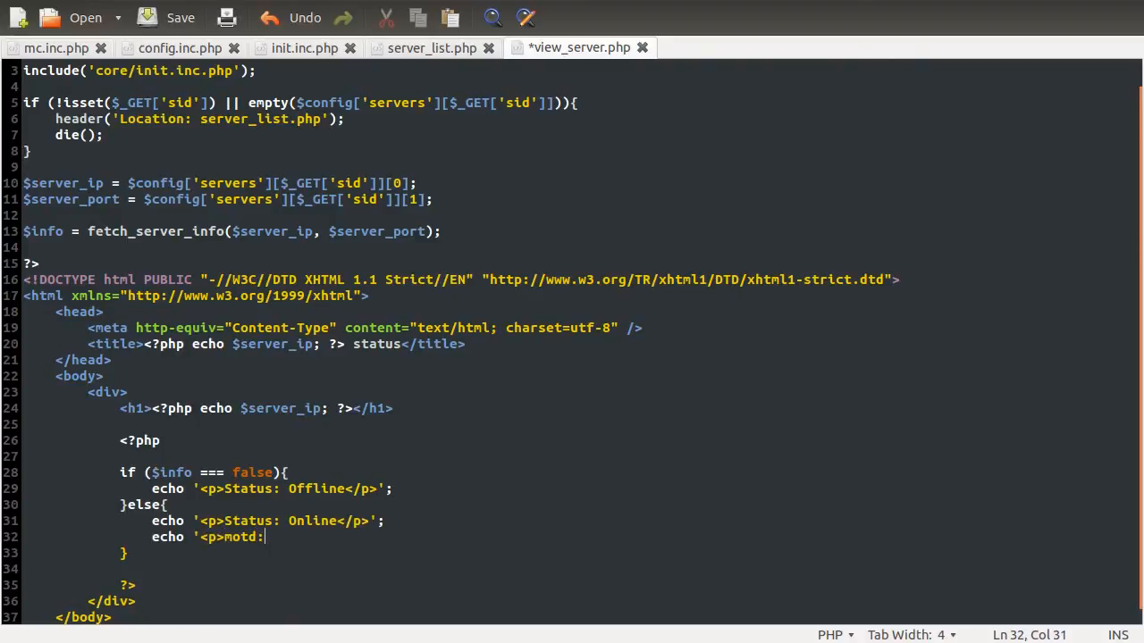
type("\" \"")
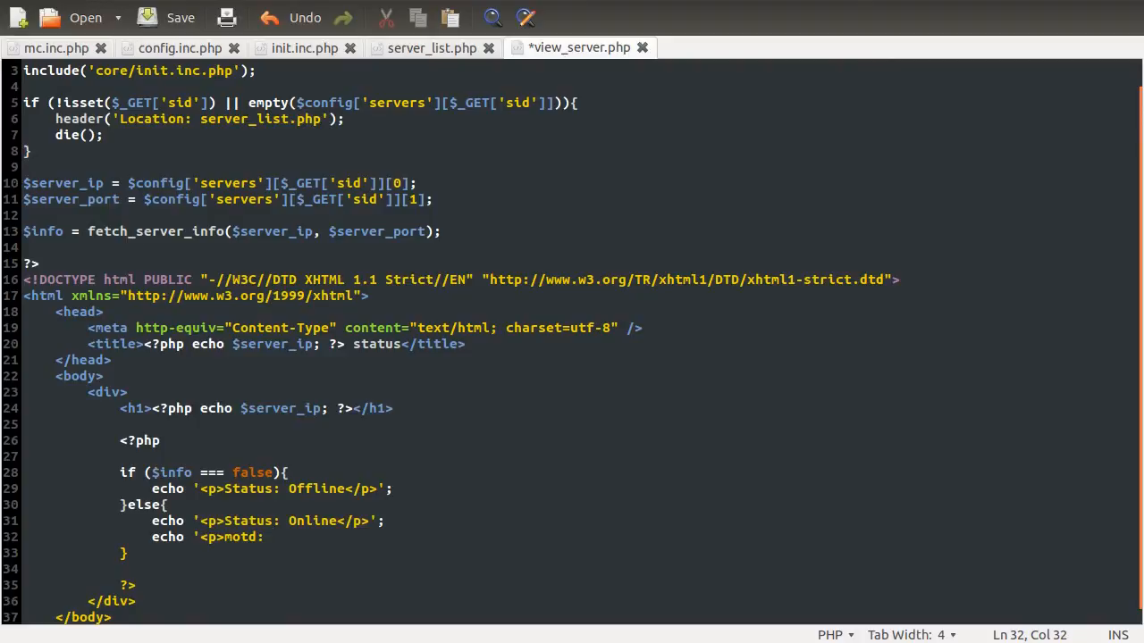
type("', $in")
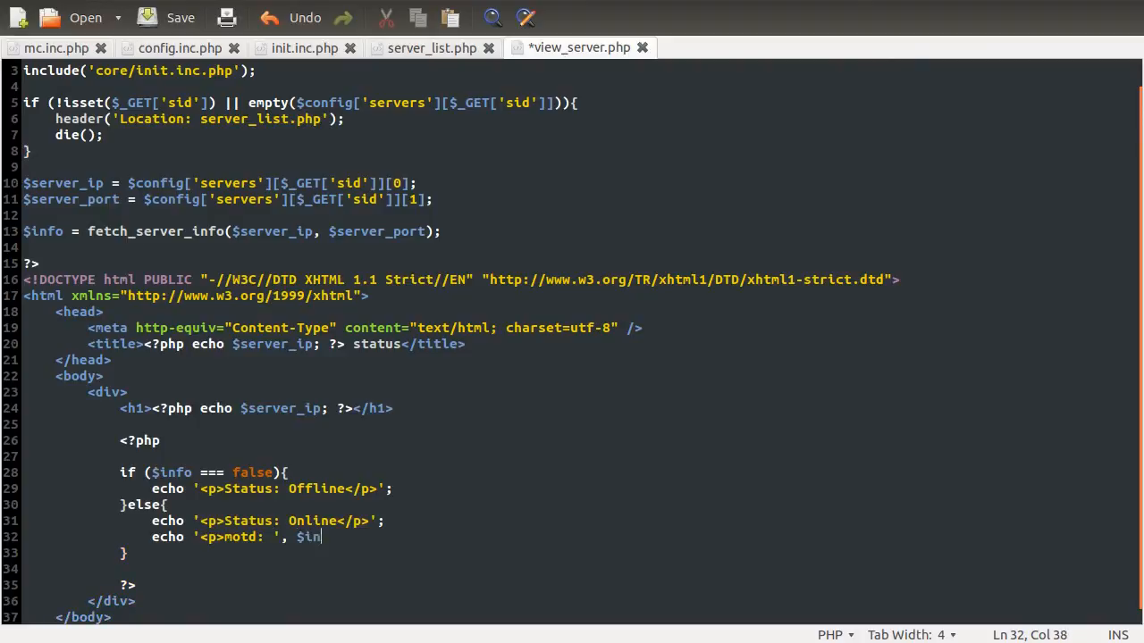
type("f")
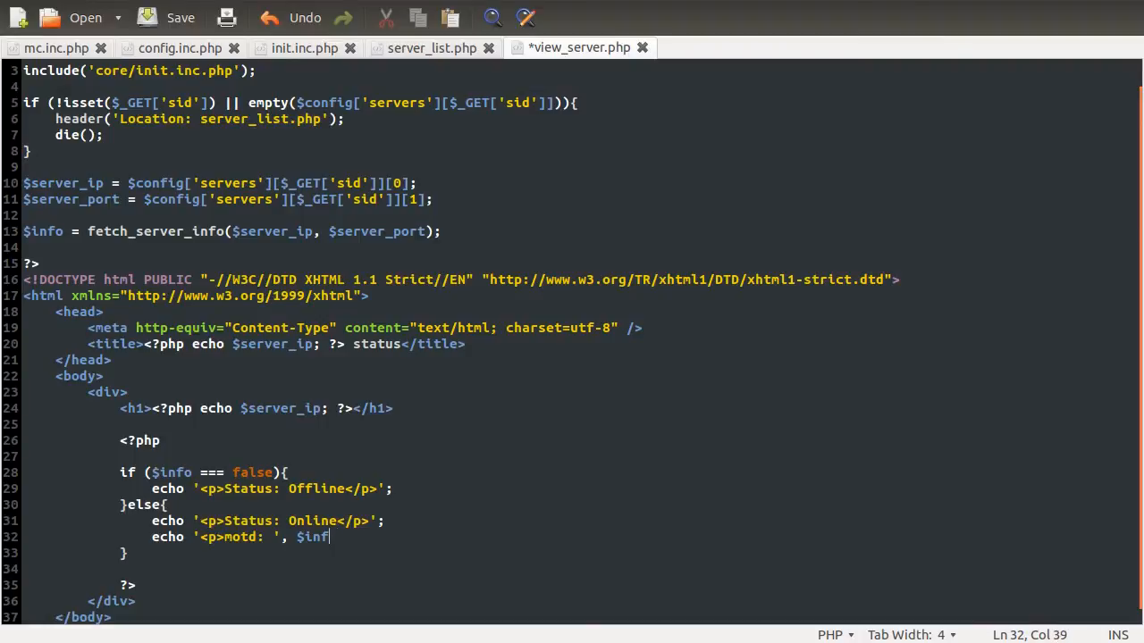
type("o['")
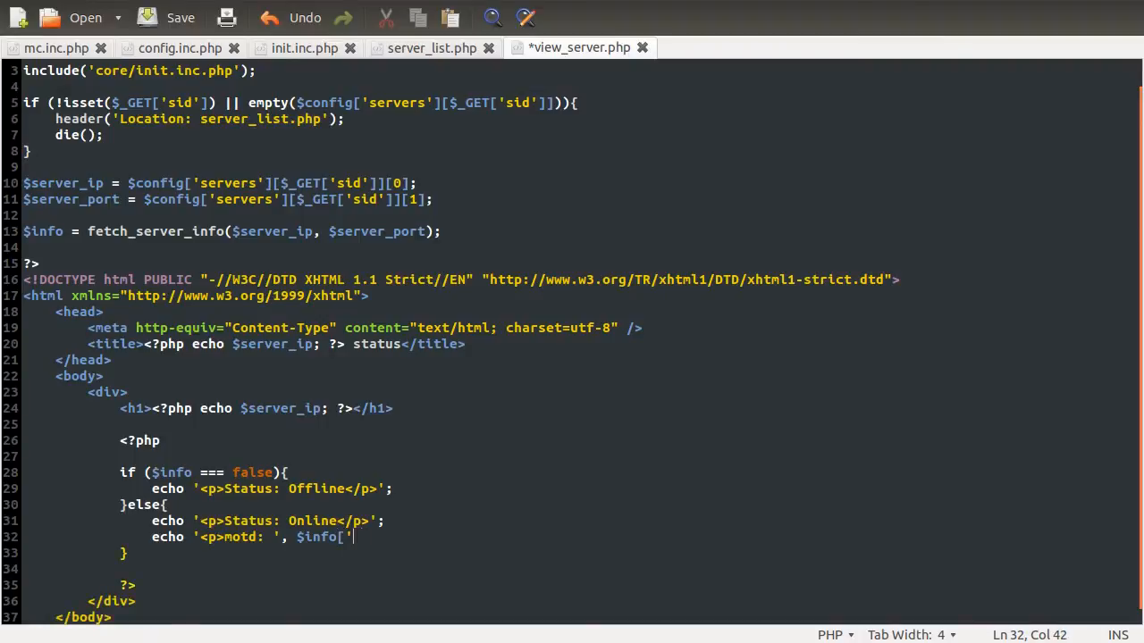
type("motd'];")
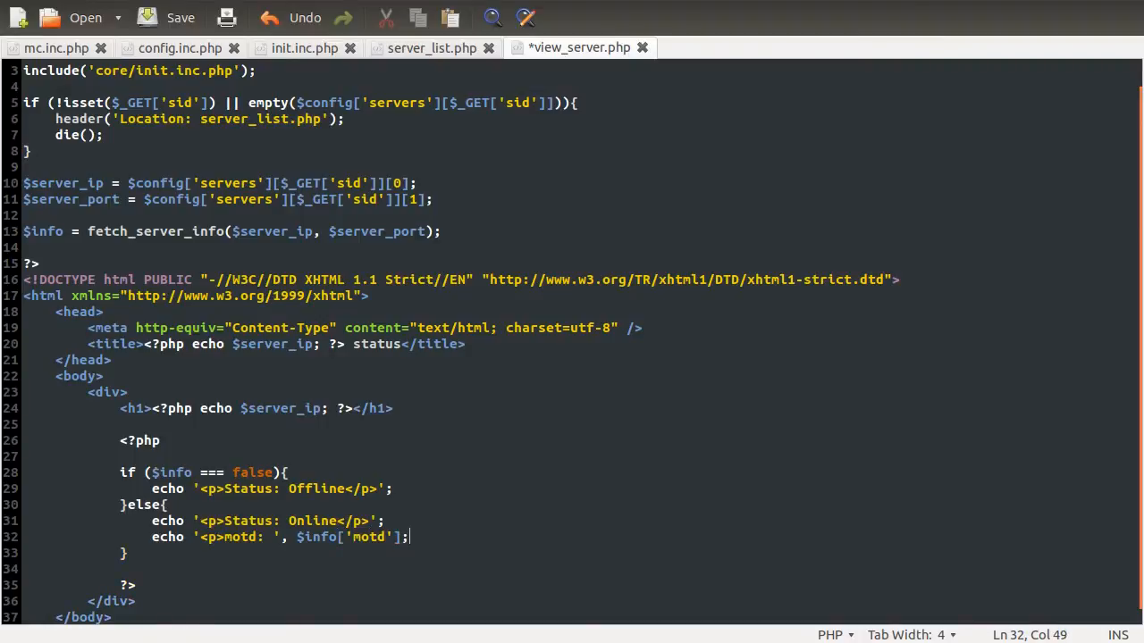
type(",")
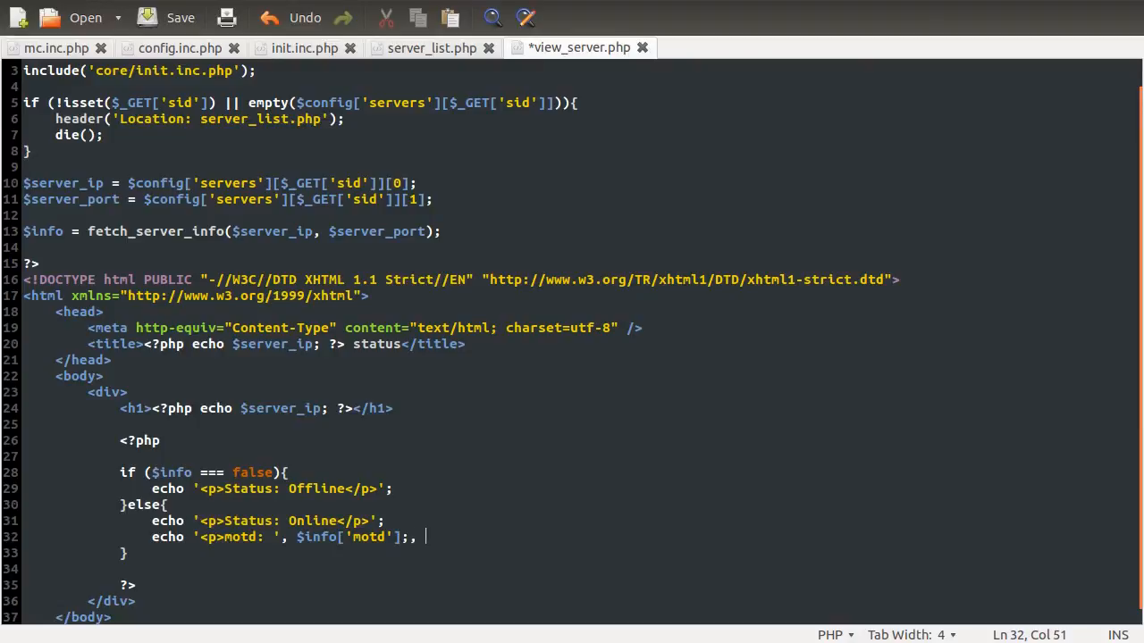
type("'</p>")
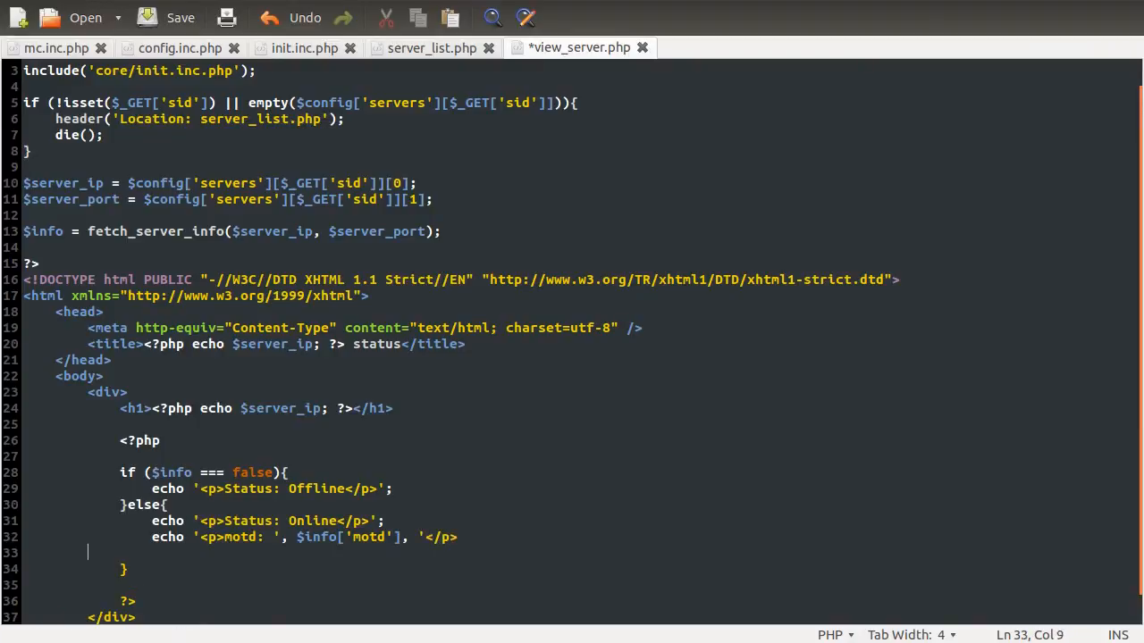
type(";")
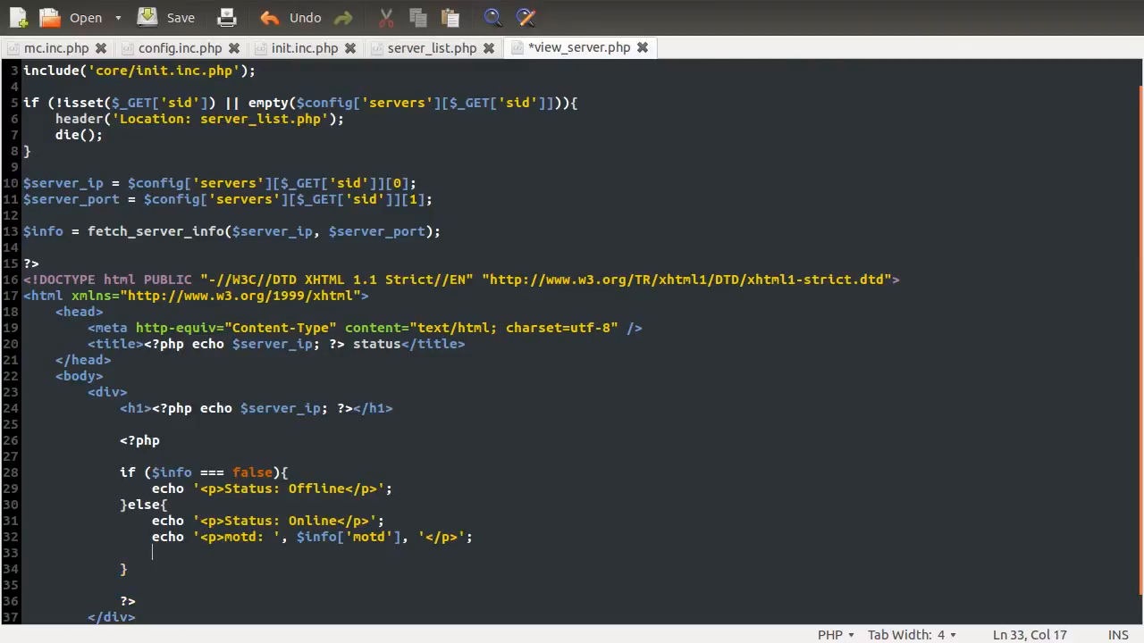
Echo a Players paragraph showing $info['players'] / $info['max_players'], then save view_server.php
type("echo")
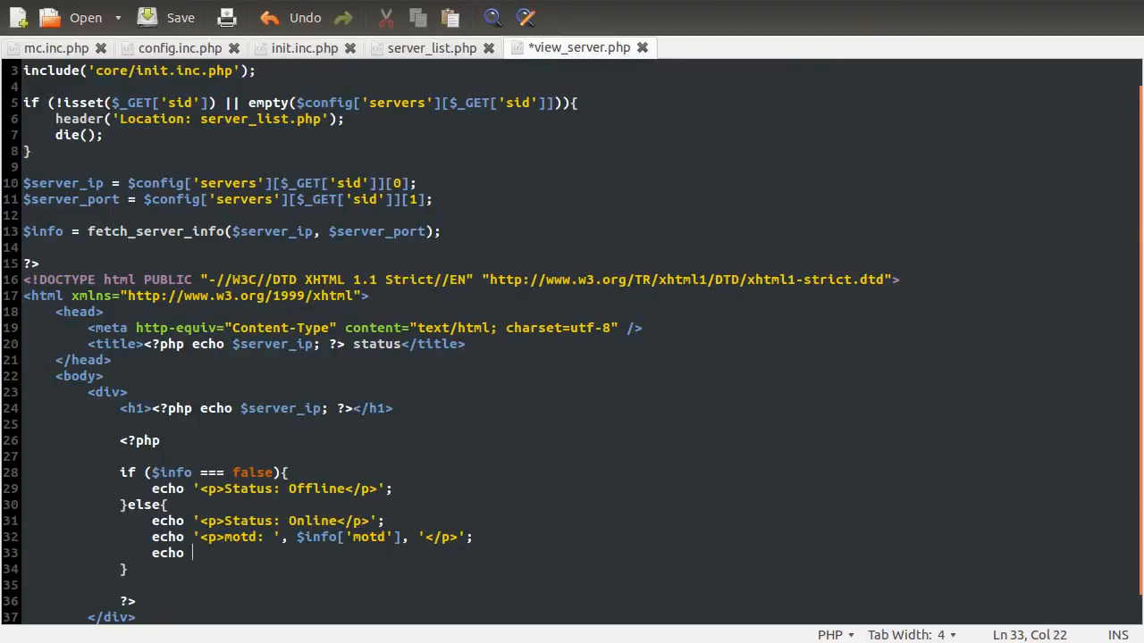
type("''")
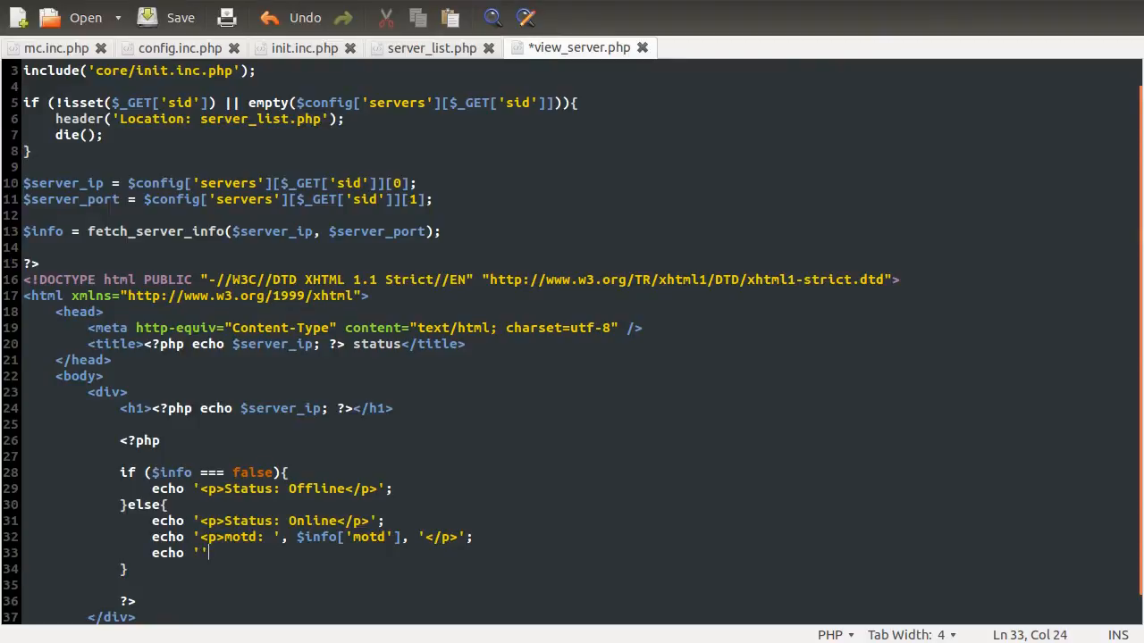
type("<p>Players:")
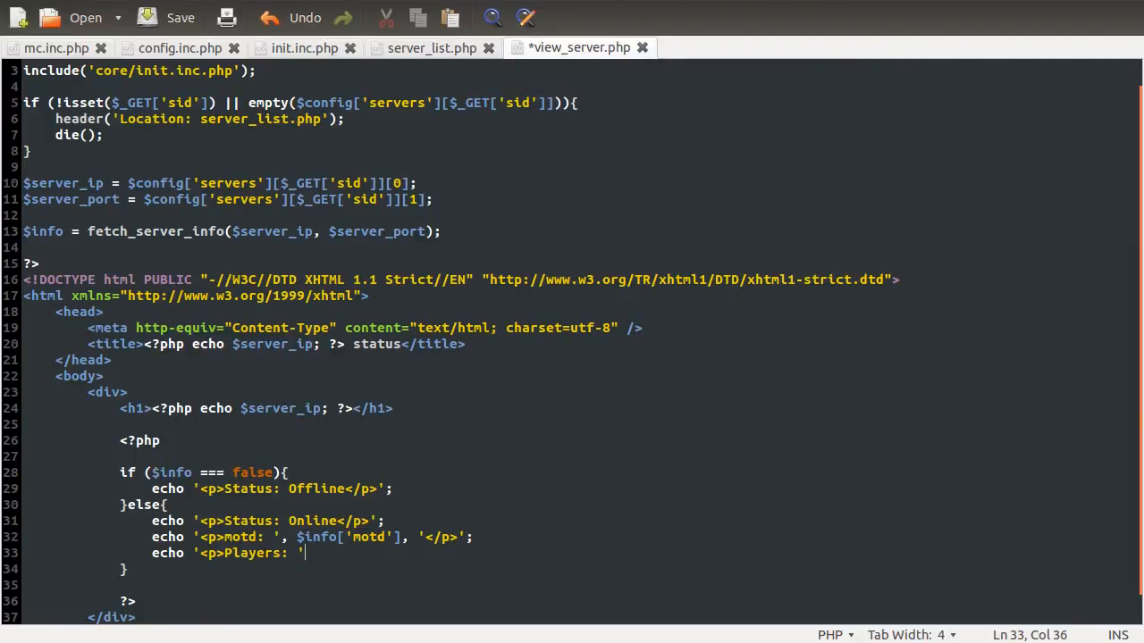
type(", $info['players")
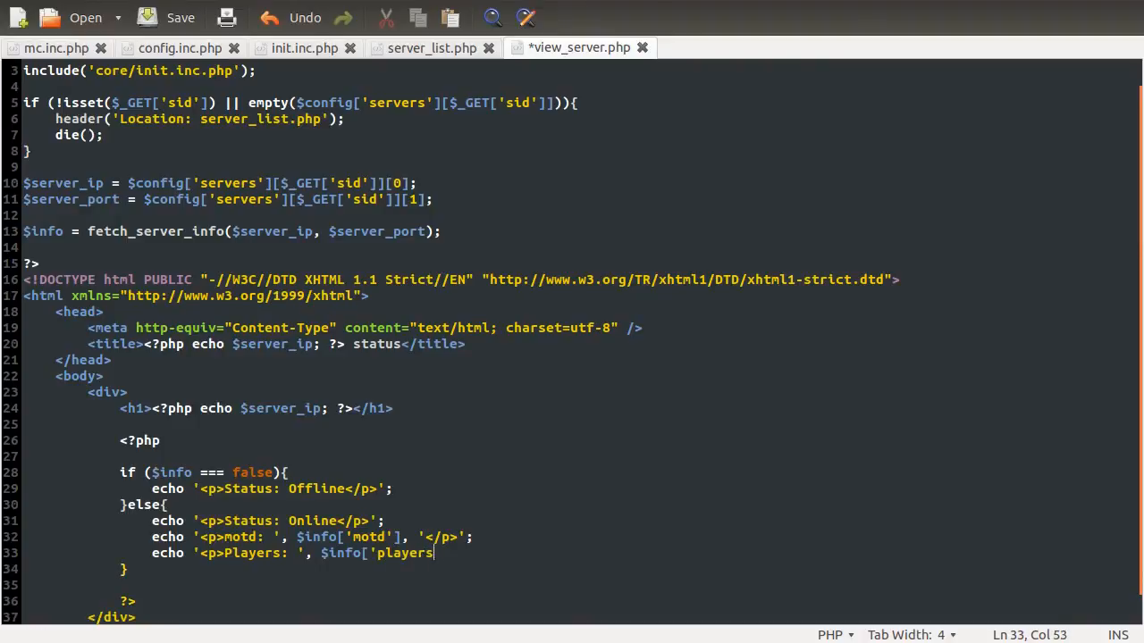
type("'],")
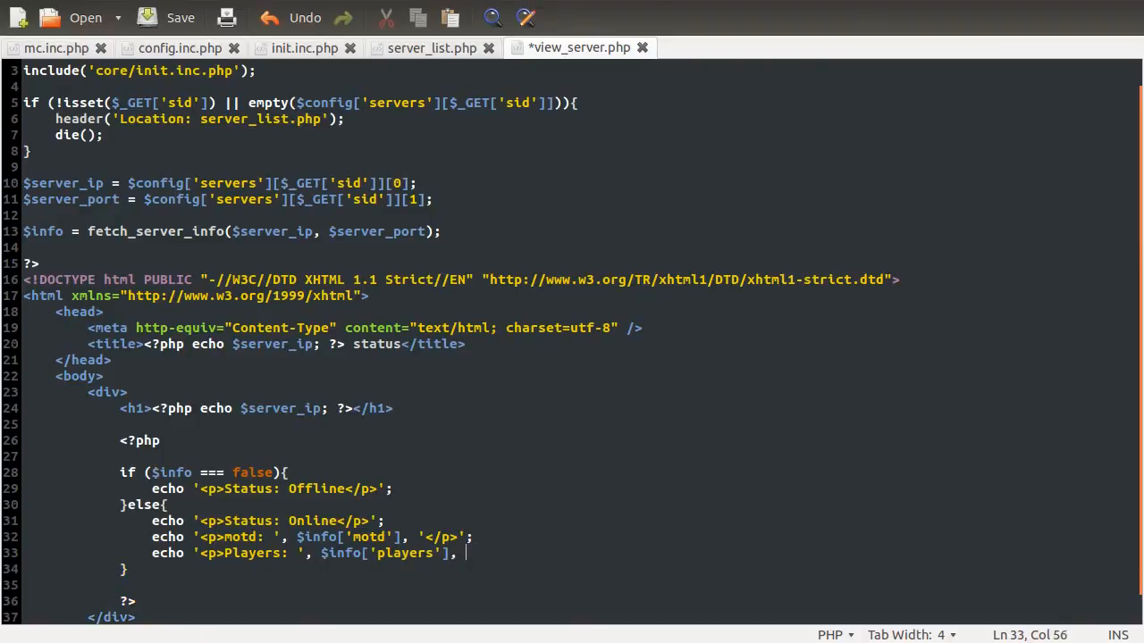
type("' / ', $i")
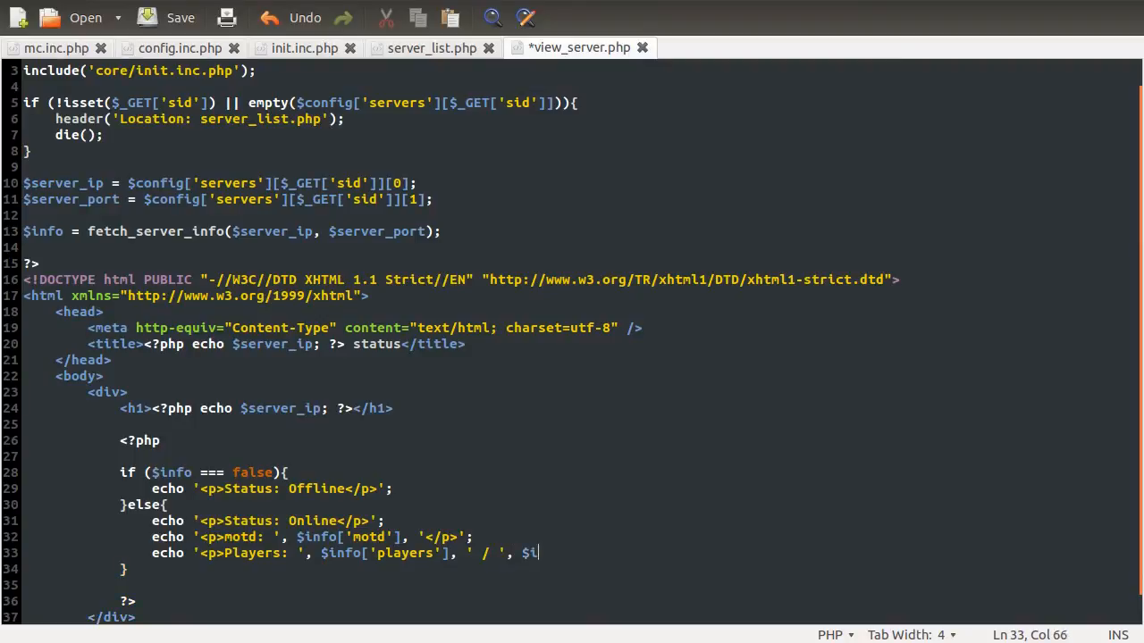
type("nfo['max")
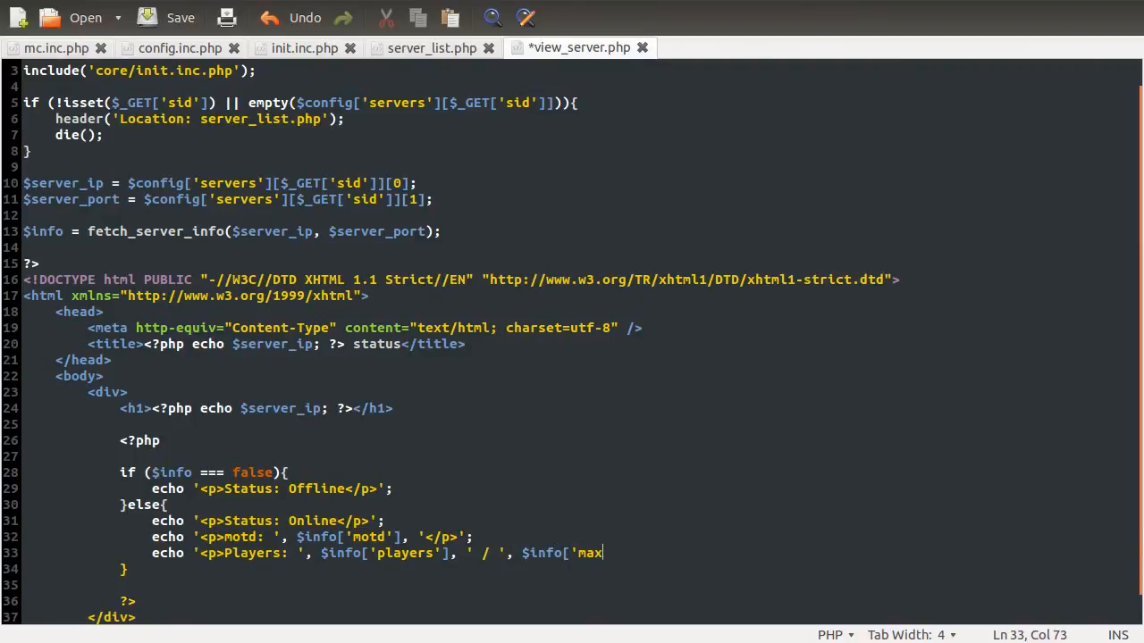
type("_players']")
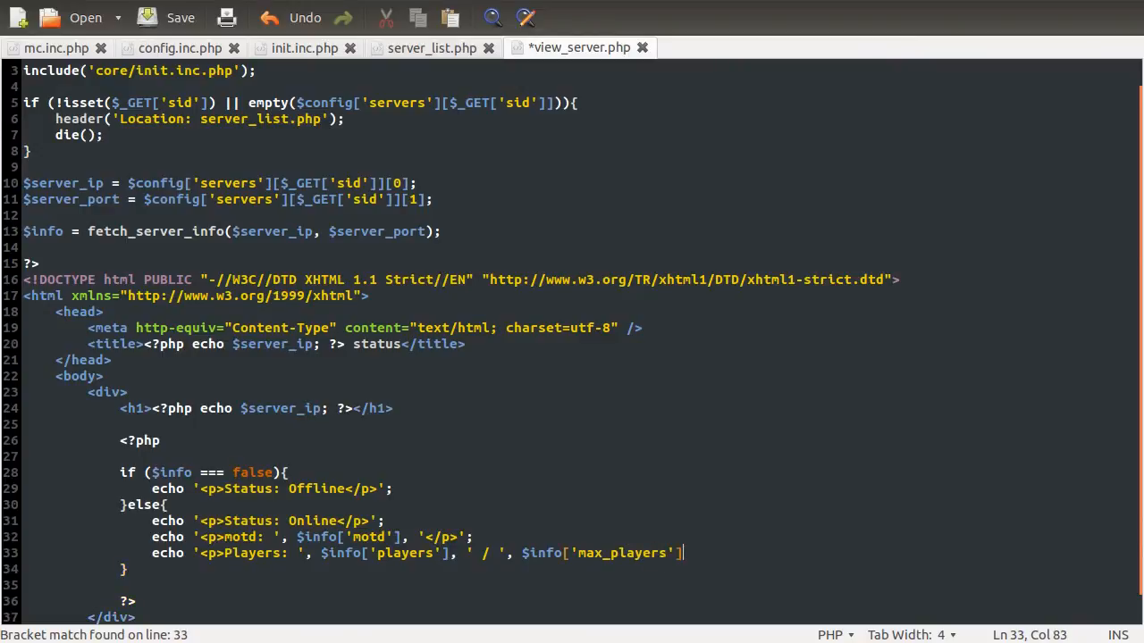
type(", '")
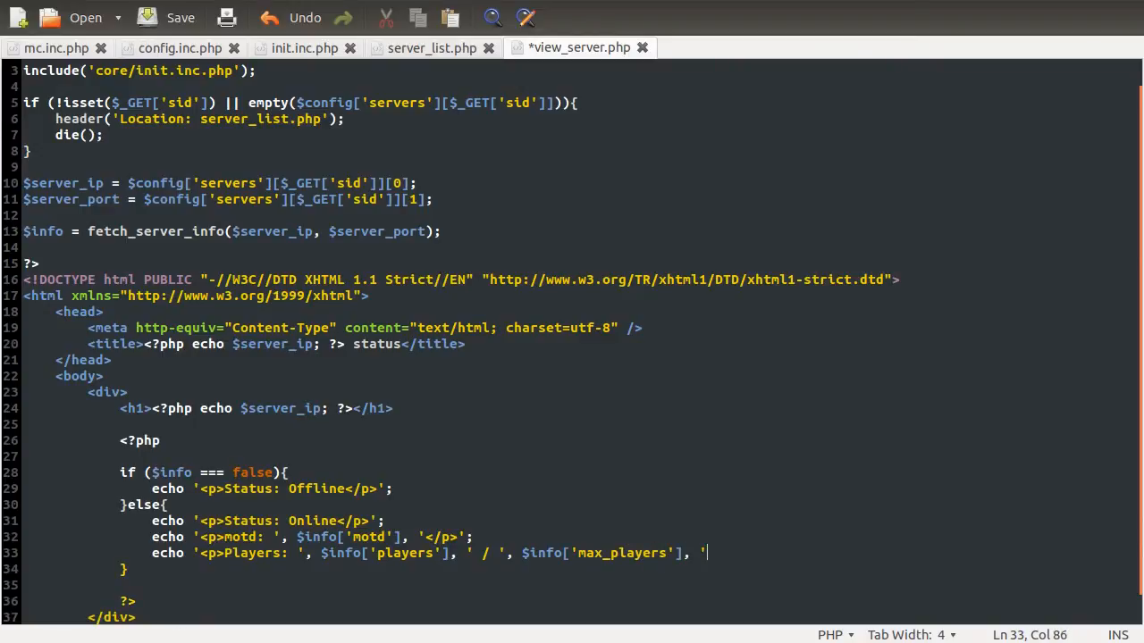
type("</")
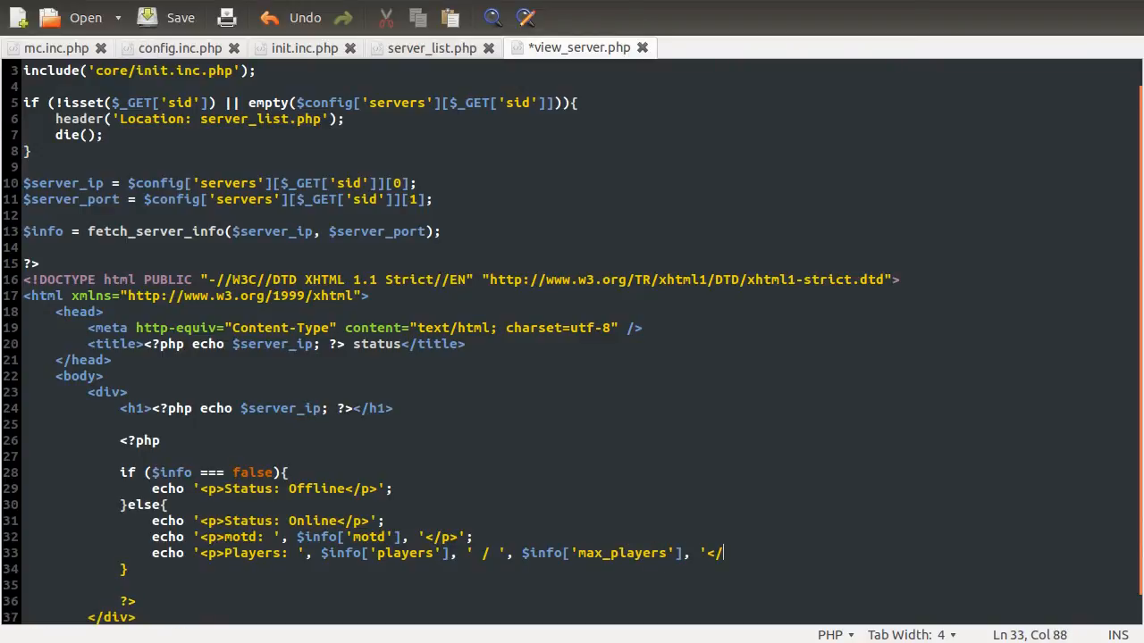
type("p>'")
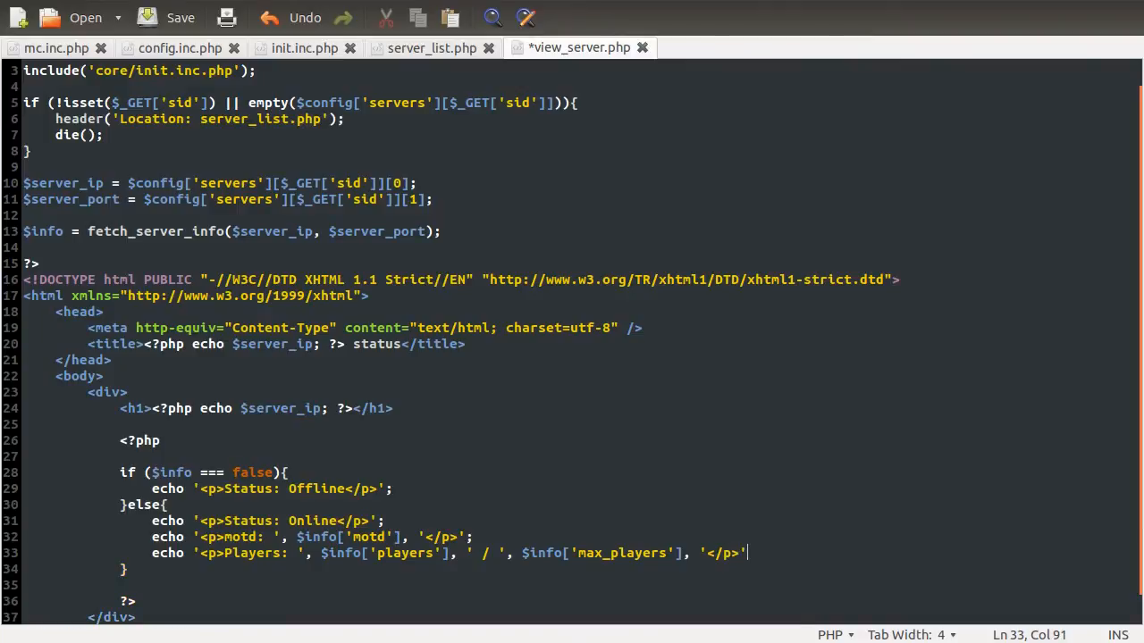
key("ctrl+s")
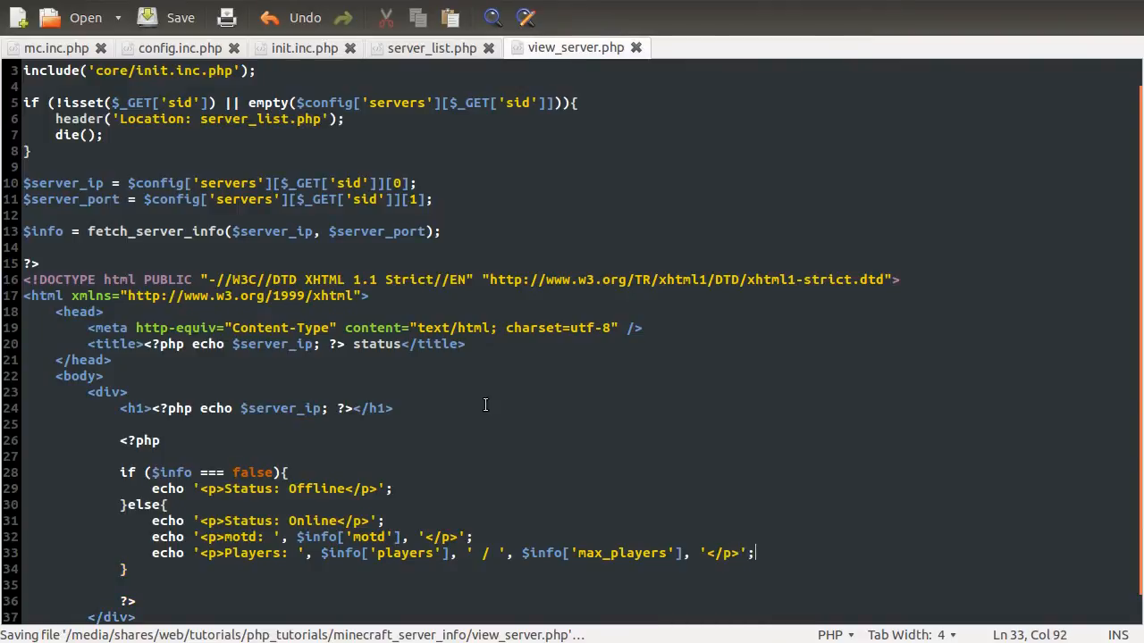
Check the sid=0 page, then view server.mcbans.com's status page with Online and 5 / 35 players
scroll("down", 3)
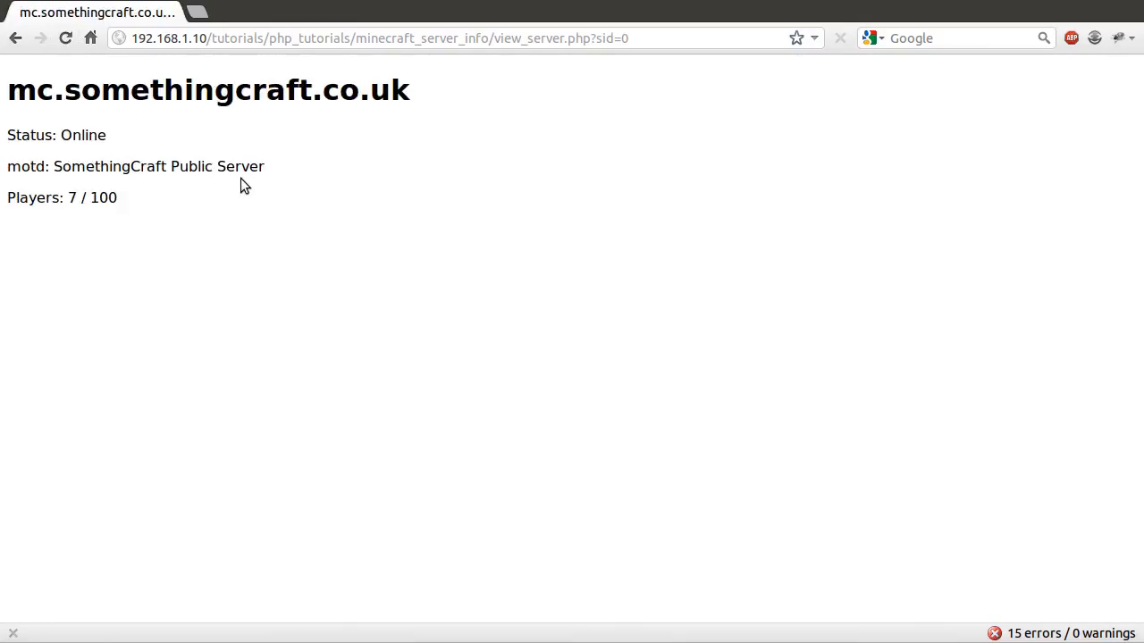
mouse_move(340, 103)
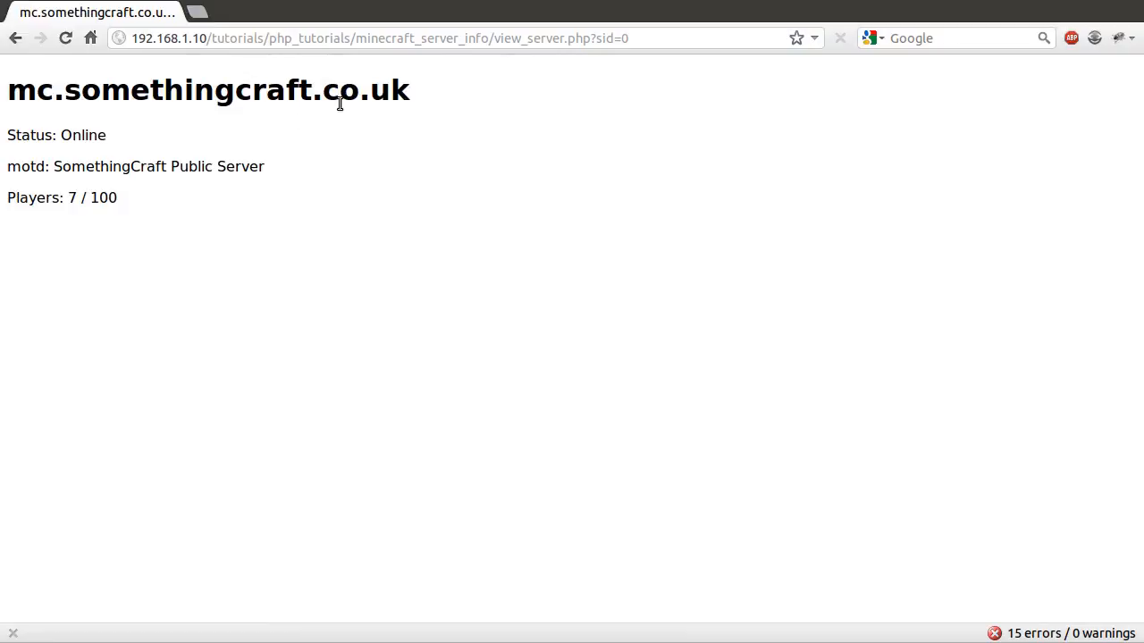
left_click(15, 38)
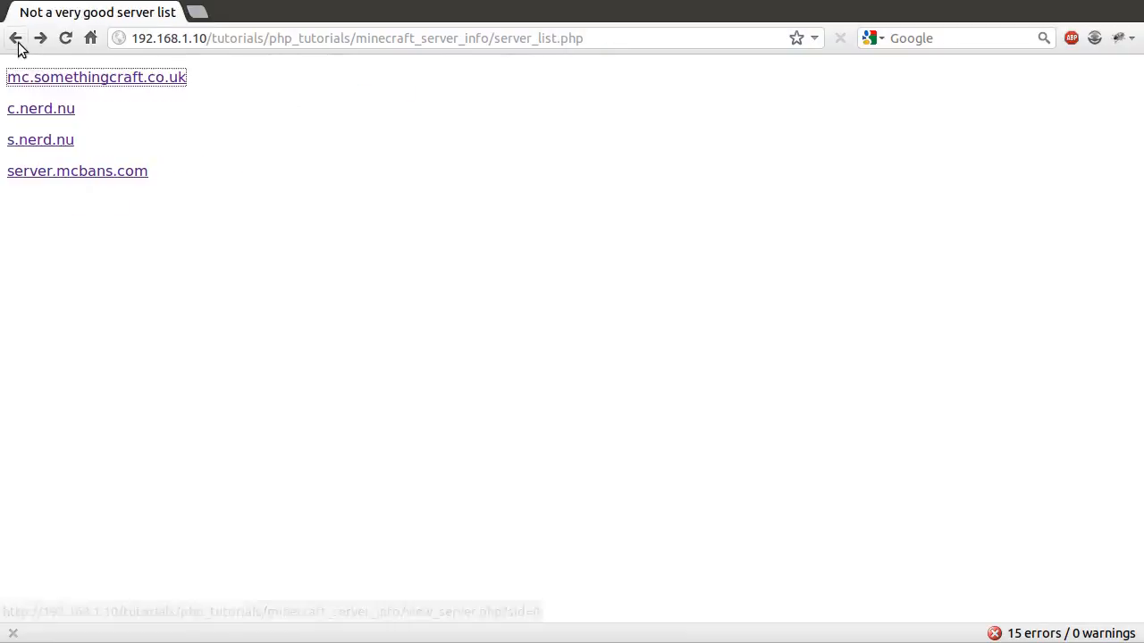
left_click(77, 171)
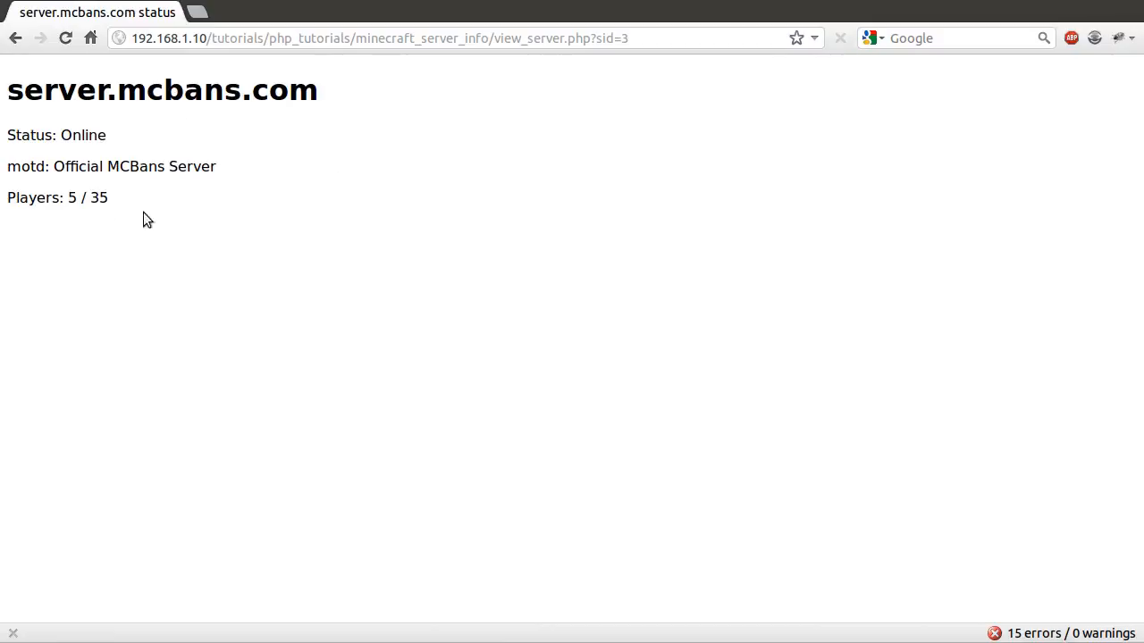
mouse_move(182, 163)
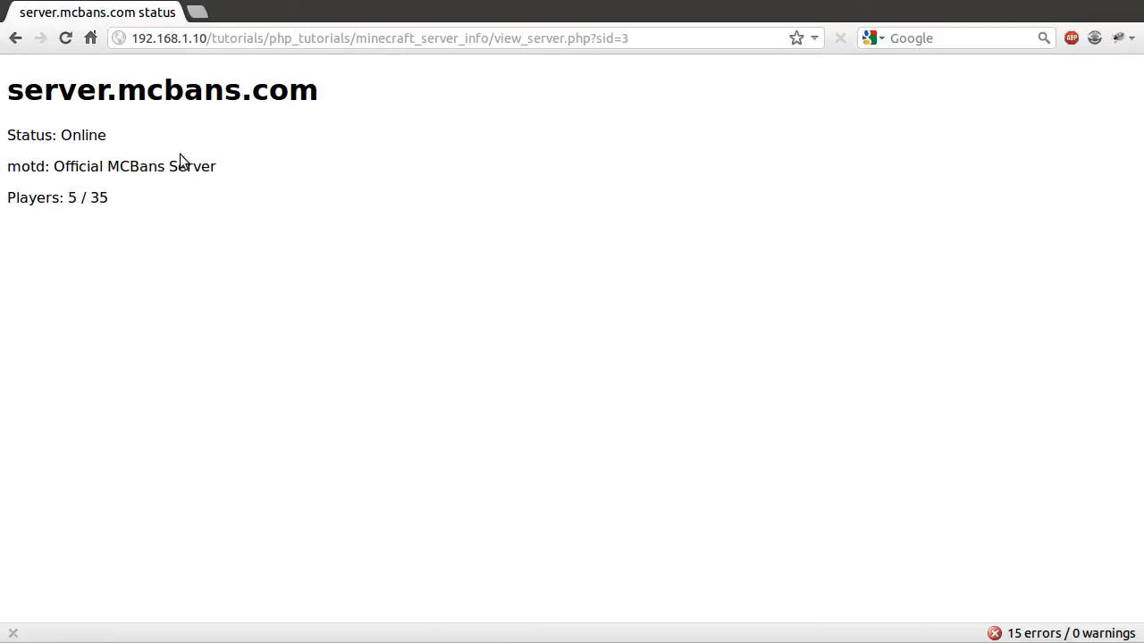
mouse_move(558, 176)
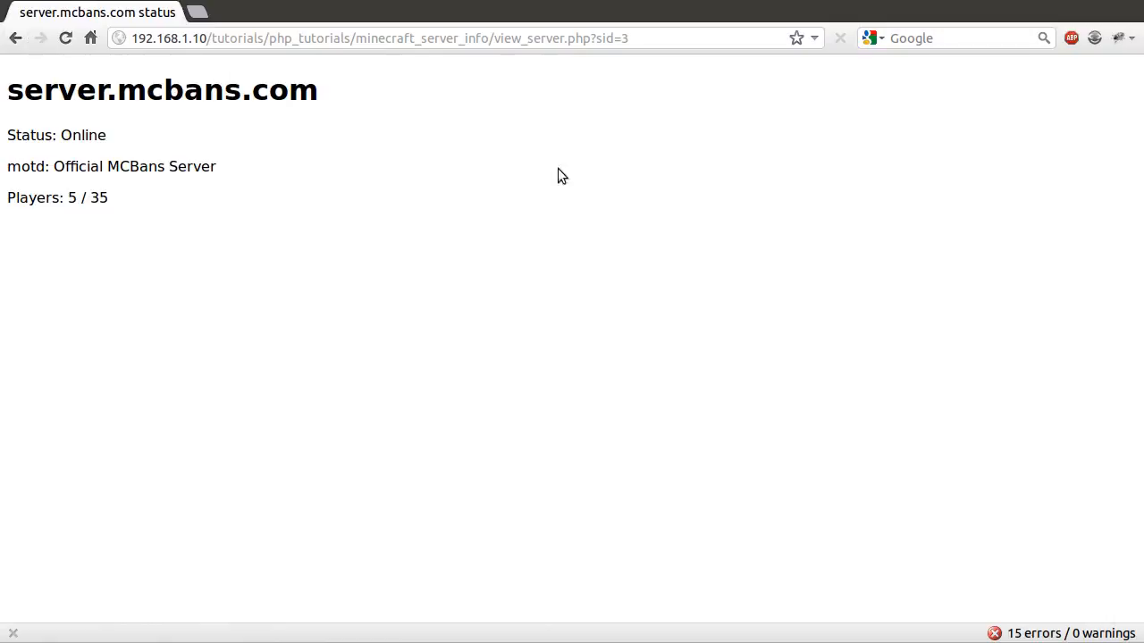
mouse_move(152, 230)
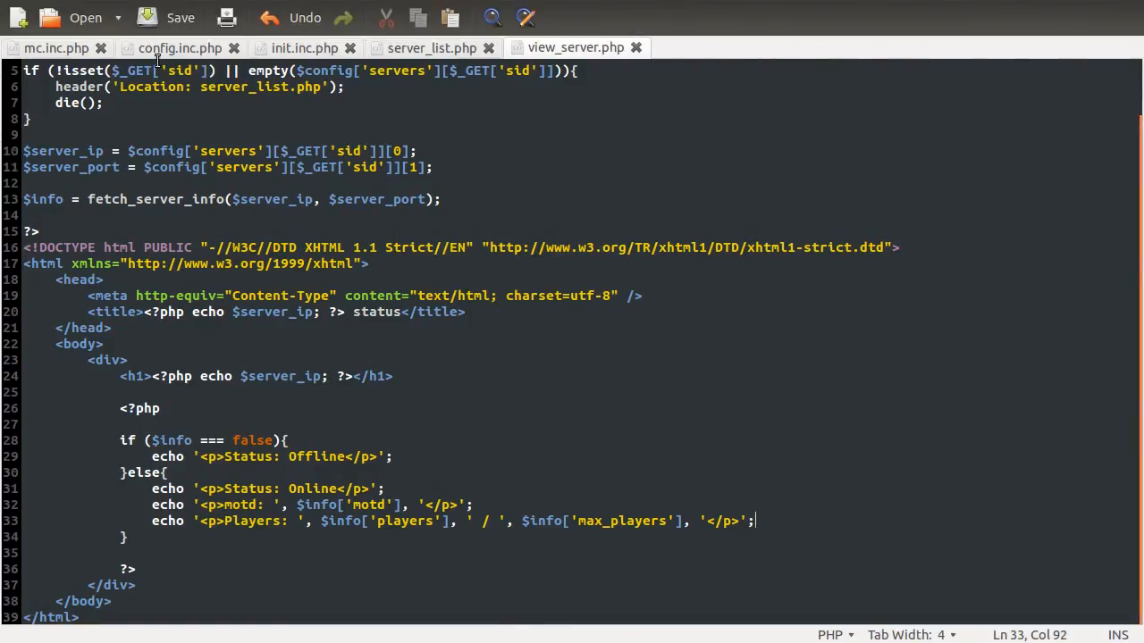
In config.inc.php, change the fourth server address to the nonexistent server.mffcbans.com
left_click(179, 47)
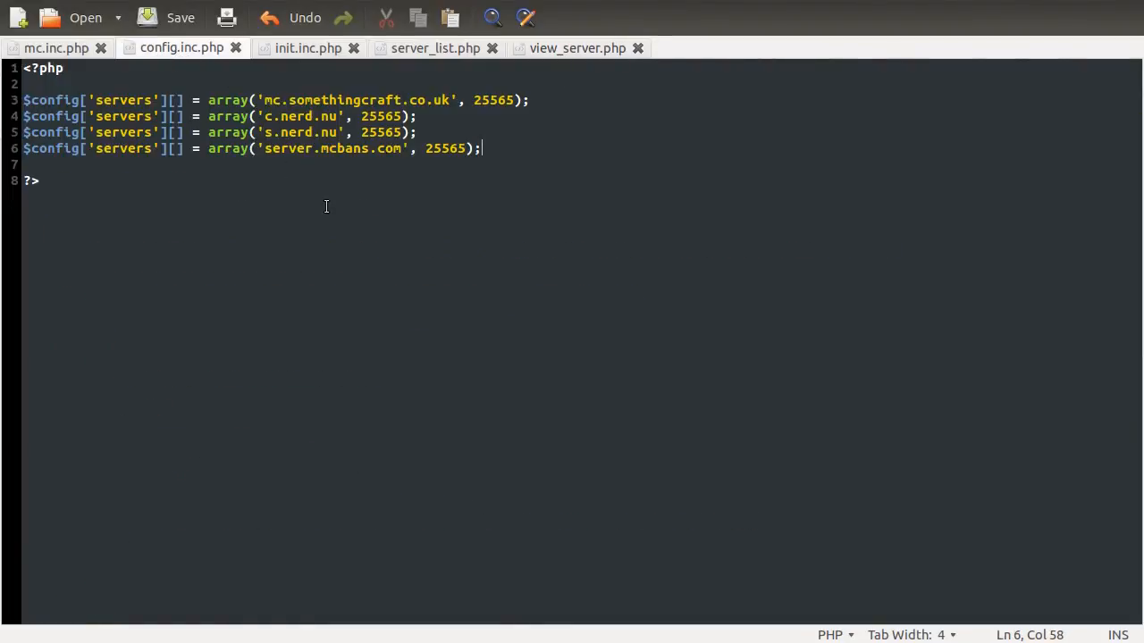
left_click(295, 149)
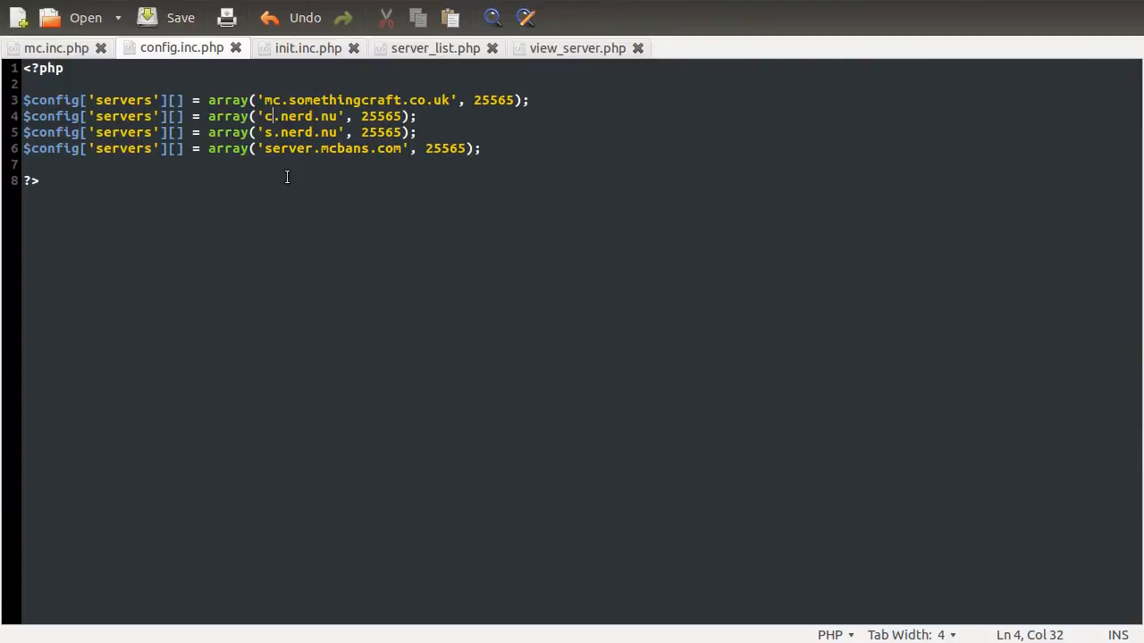
left_click(331, 148)
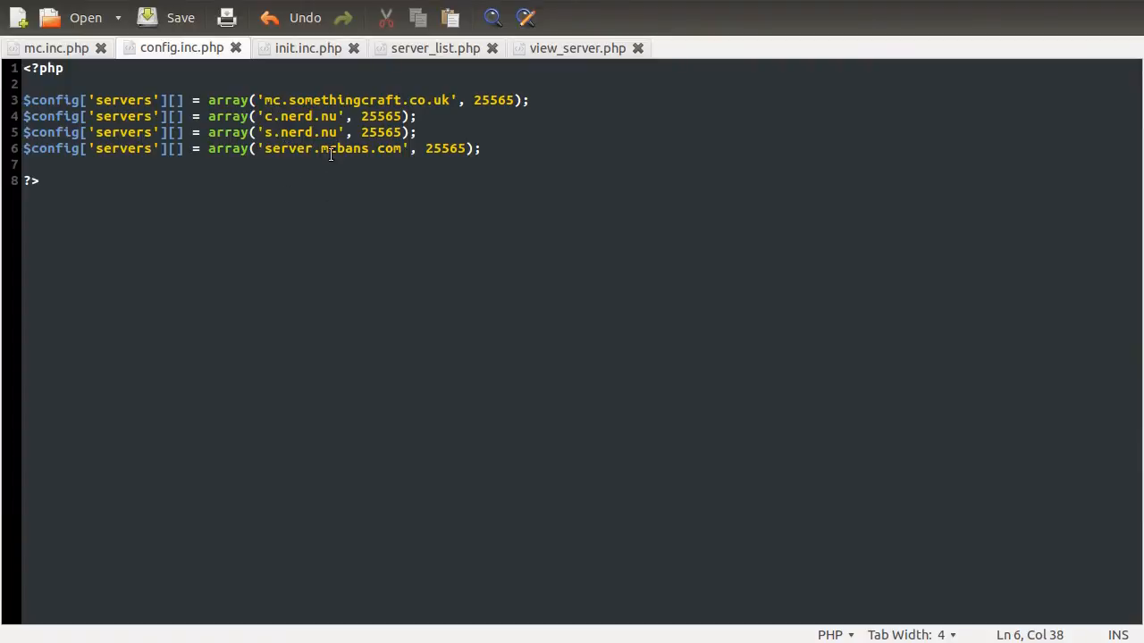
type("ff")
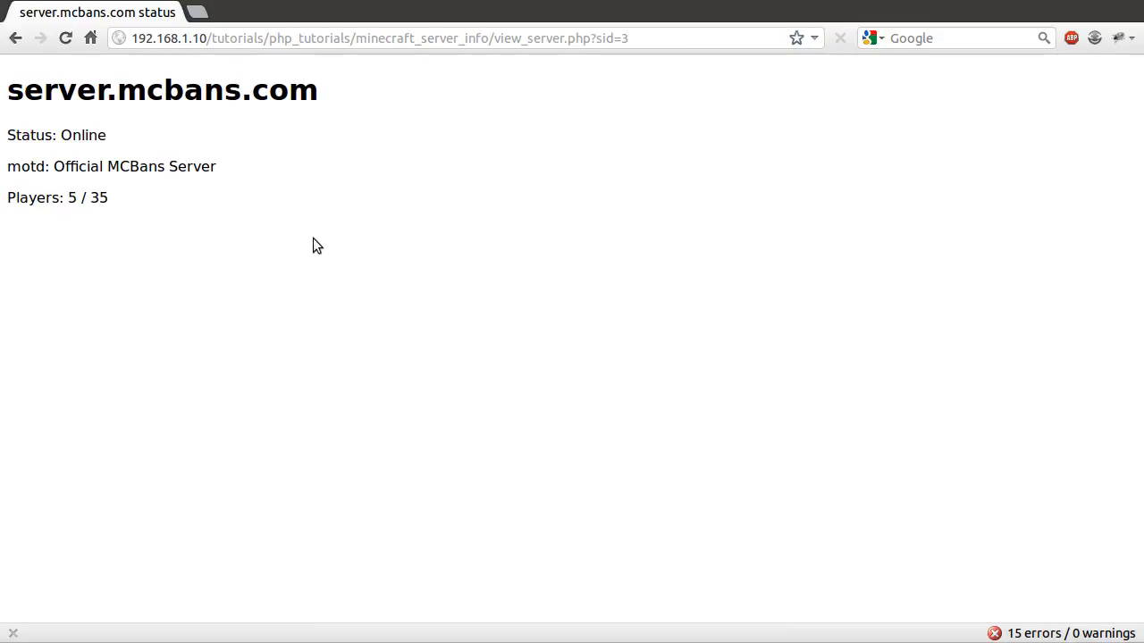
mouse_move(302, 205)
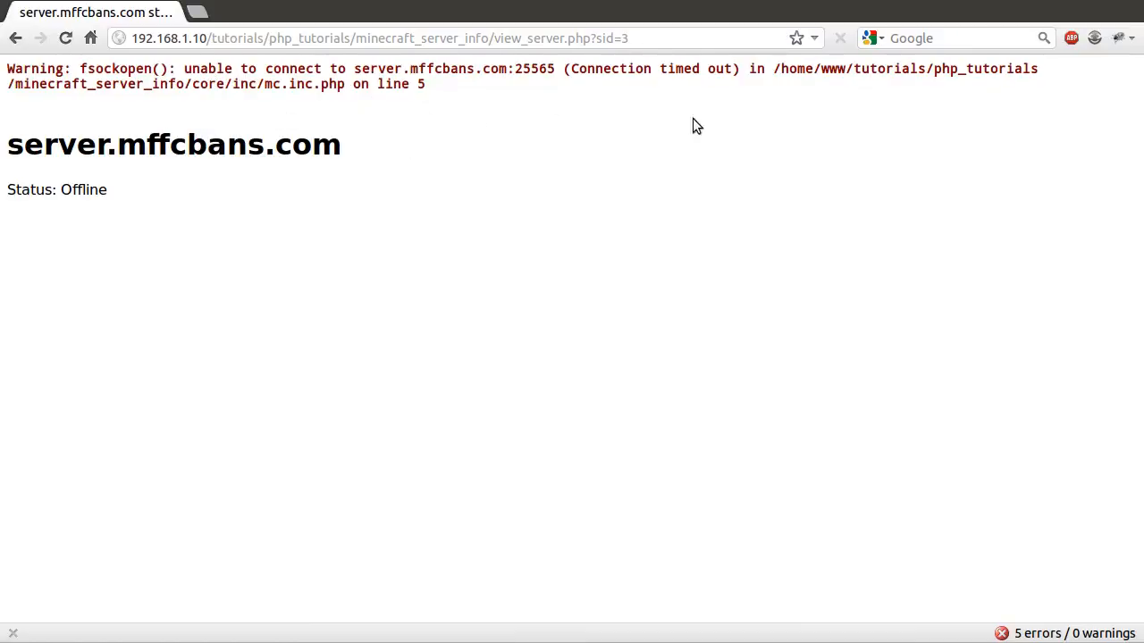
mouse_move(568, 58)
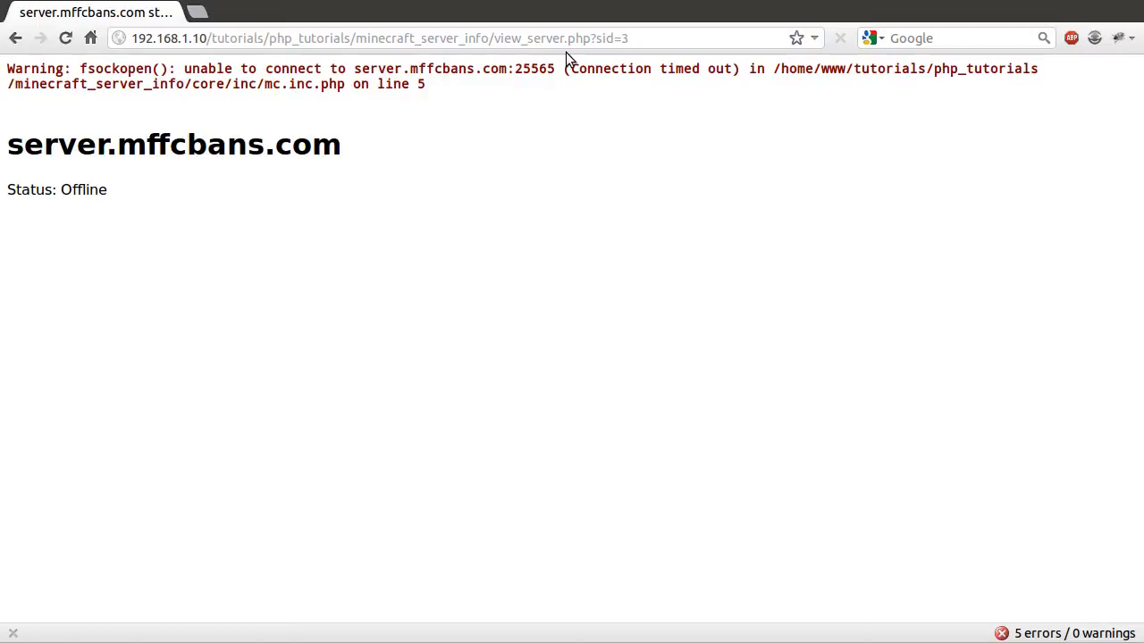
Prefix fsockopen with @ in mc.inc.php to suppress the connection warning
double_click(653, 69)
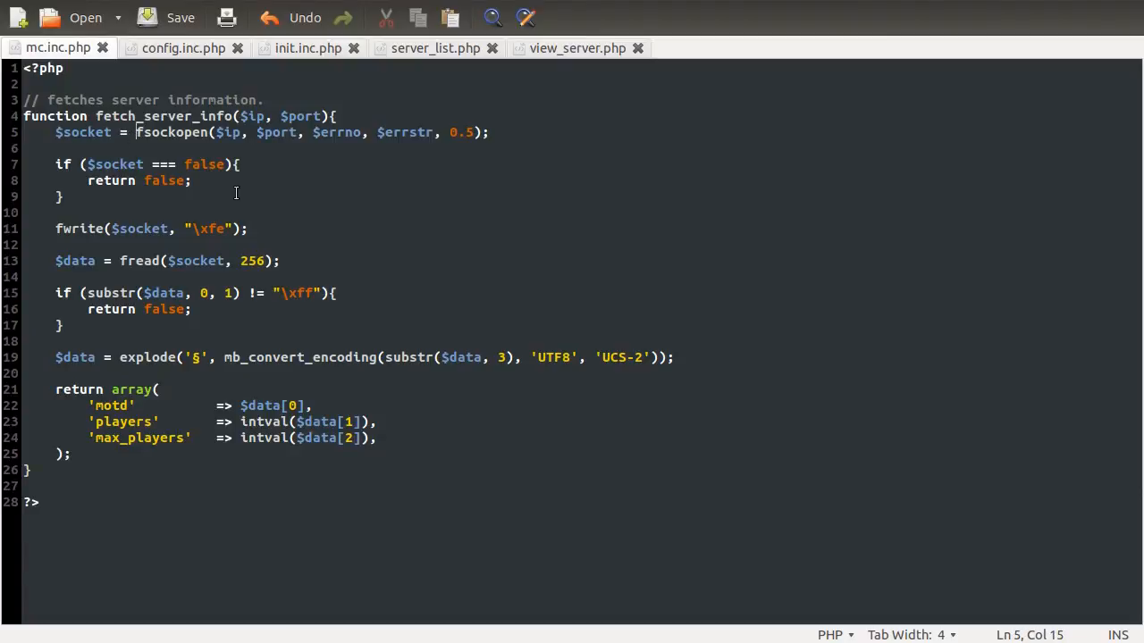
type("@")
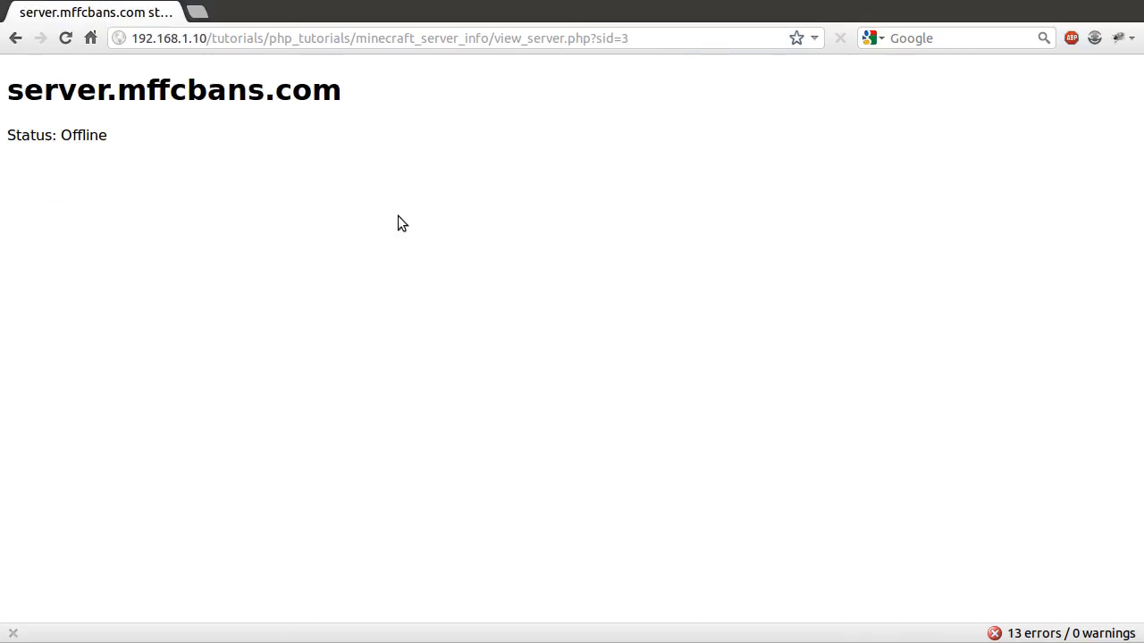
mouse_move(523, 223)
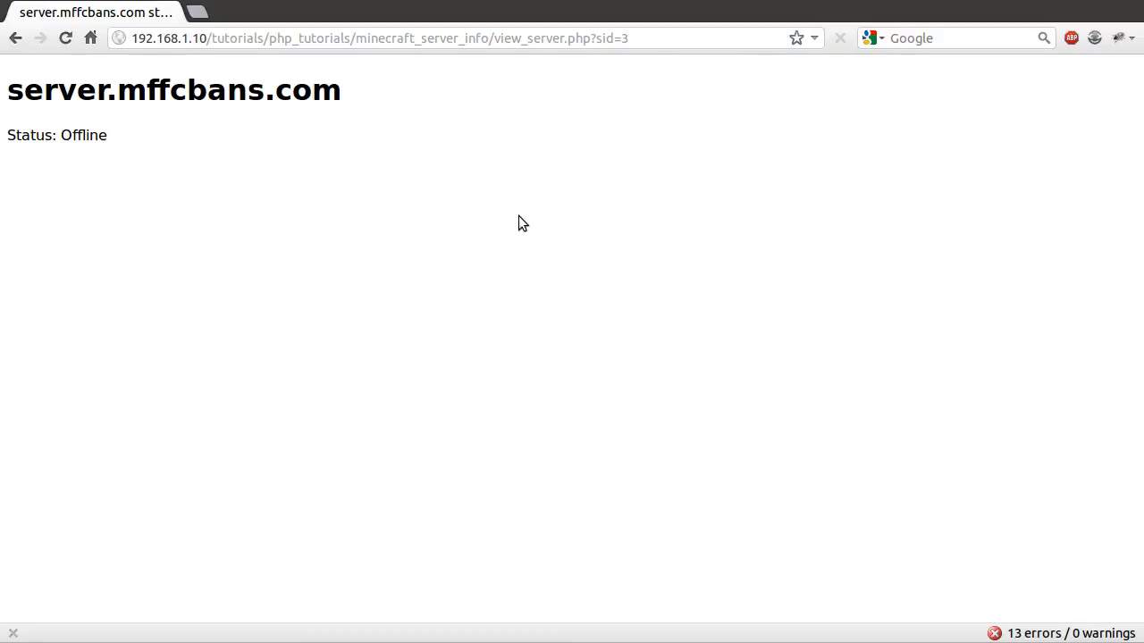
mouse_move(352, 176)
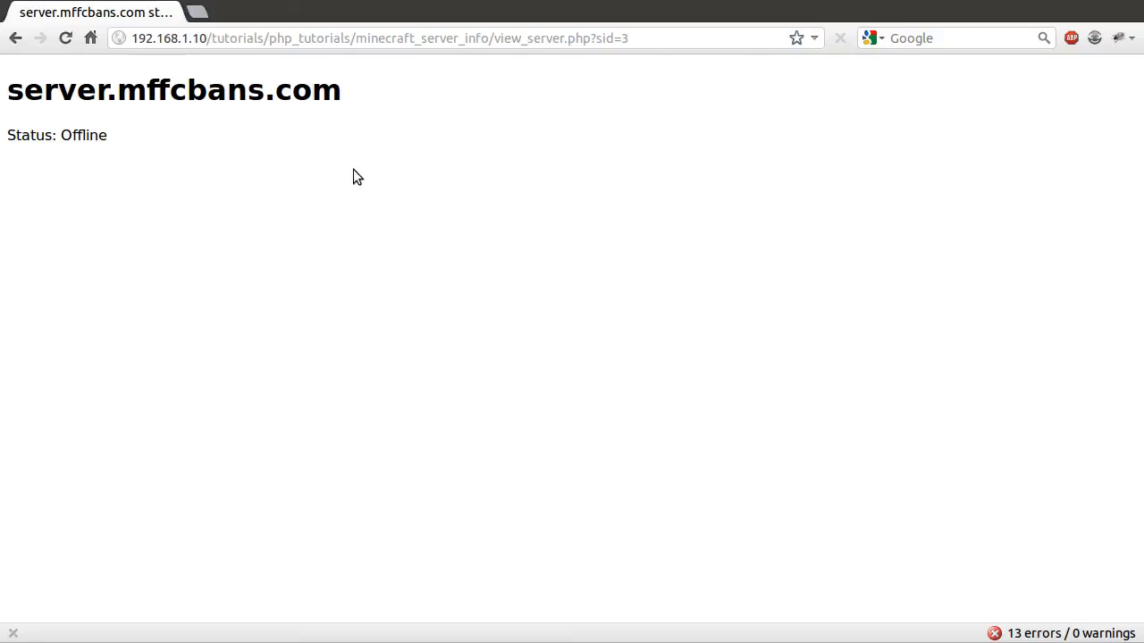
mouse_move(336, 187)
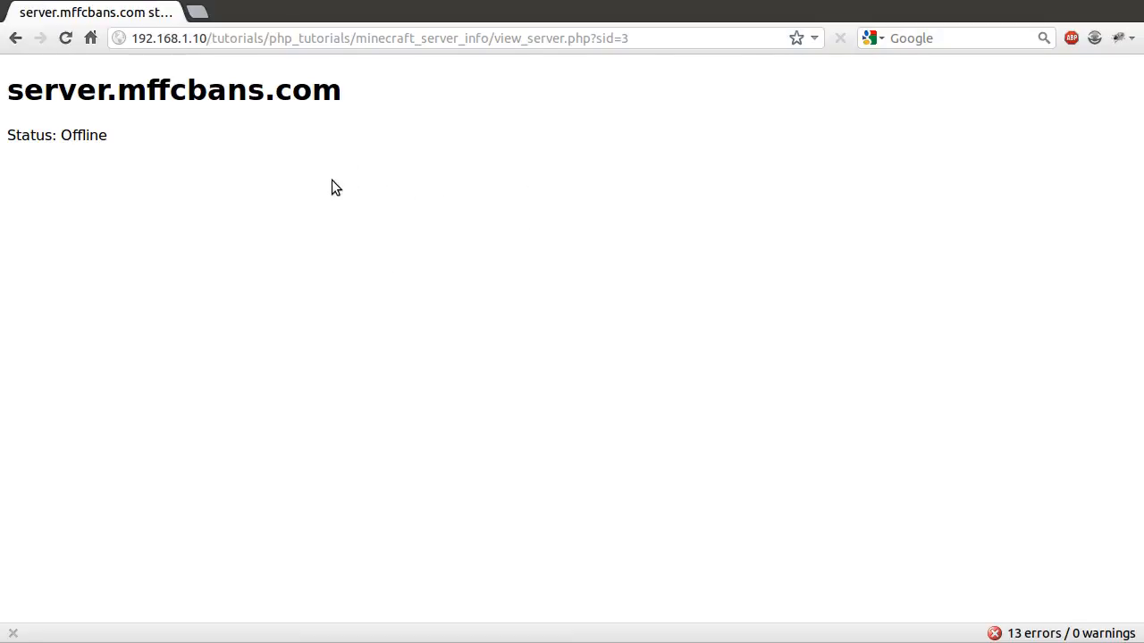
mouse_move(327, 163)
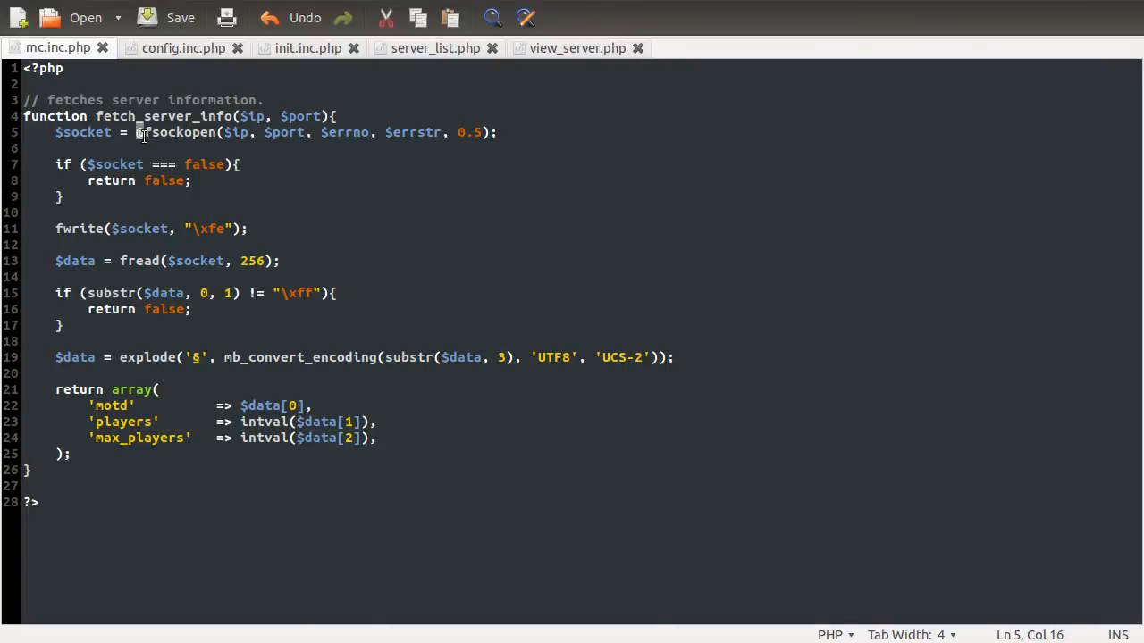
Prefix the fsockopen call on line 5 of mc.inc.php with @
type("@")
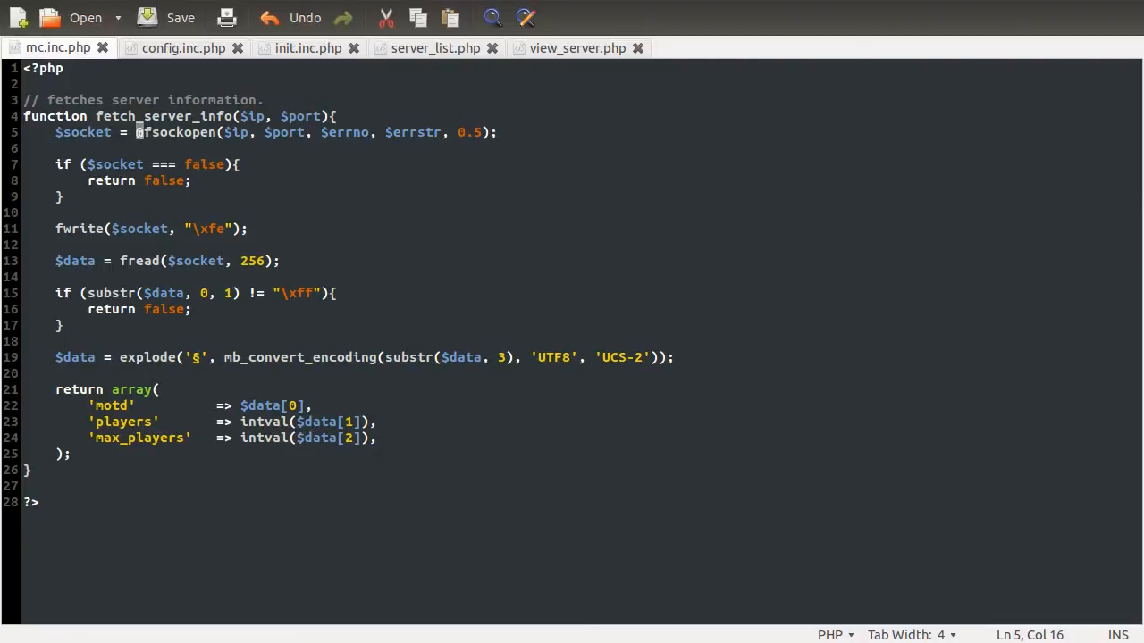
mouse_move(268, 183)
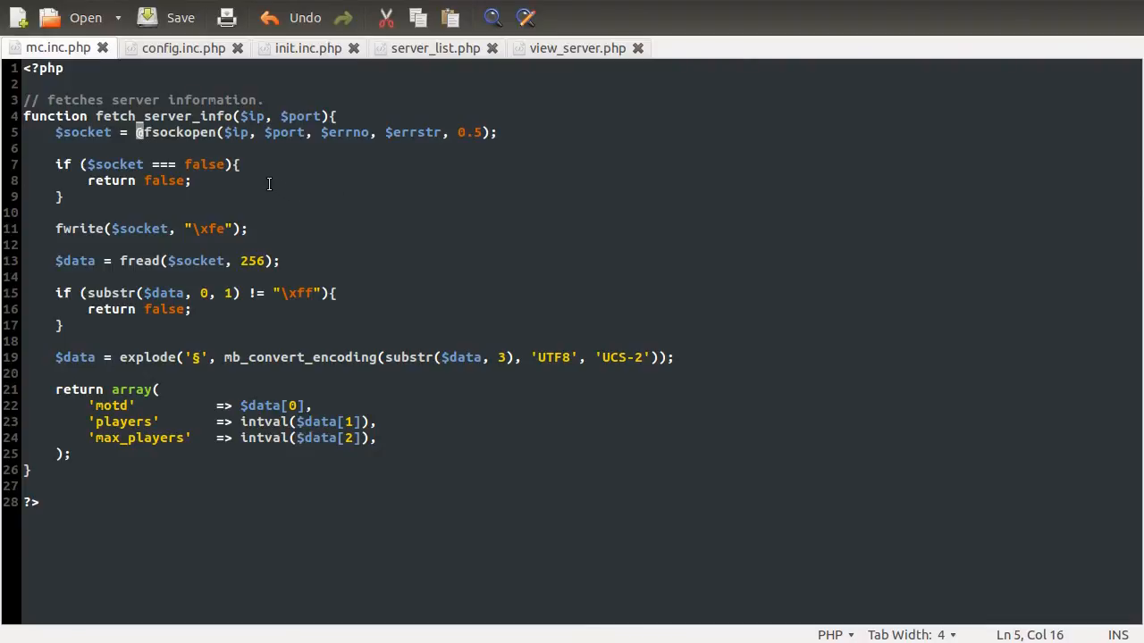